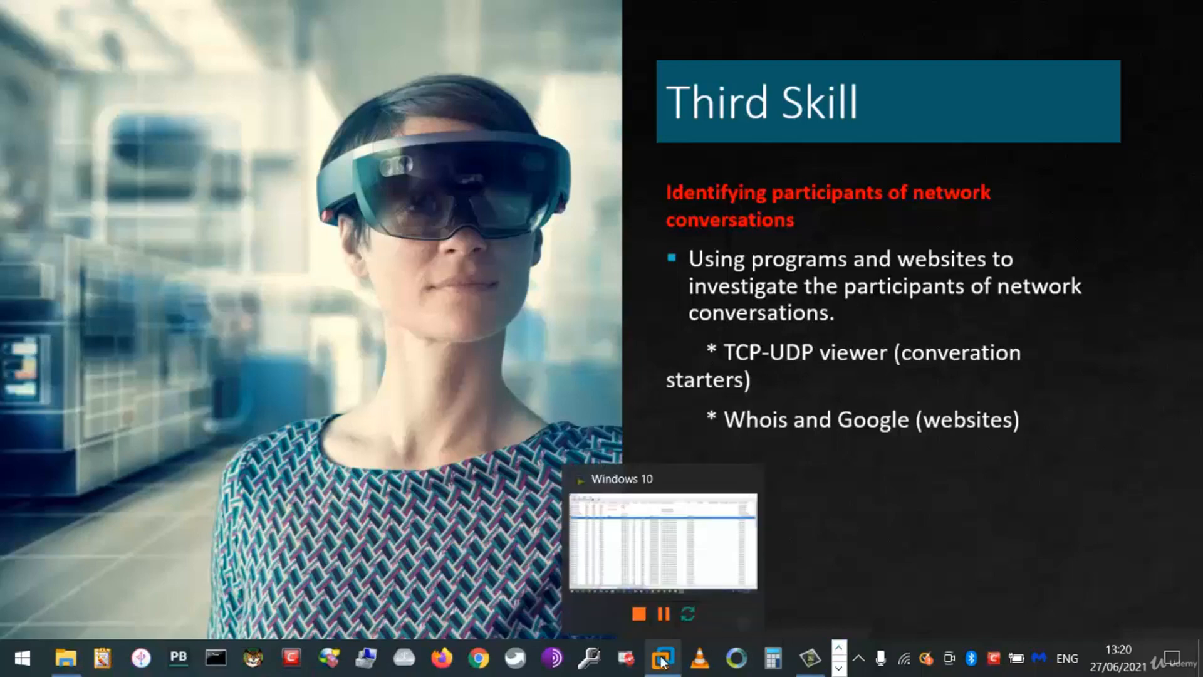
Switch from the PowerPoint slide to the CurrPorts window listing 124 ports.
{"action": "left_click", "coordinate": [662, 658]}
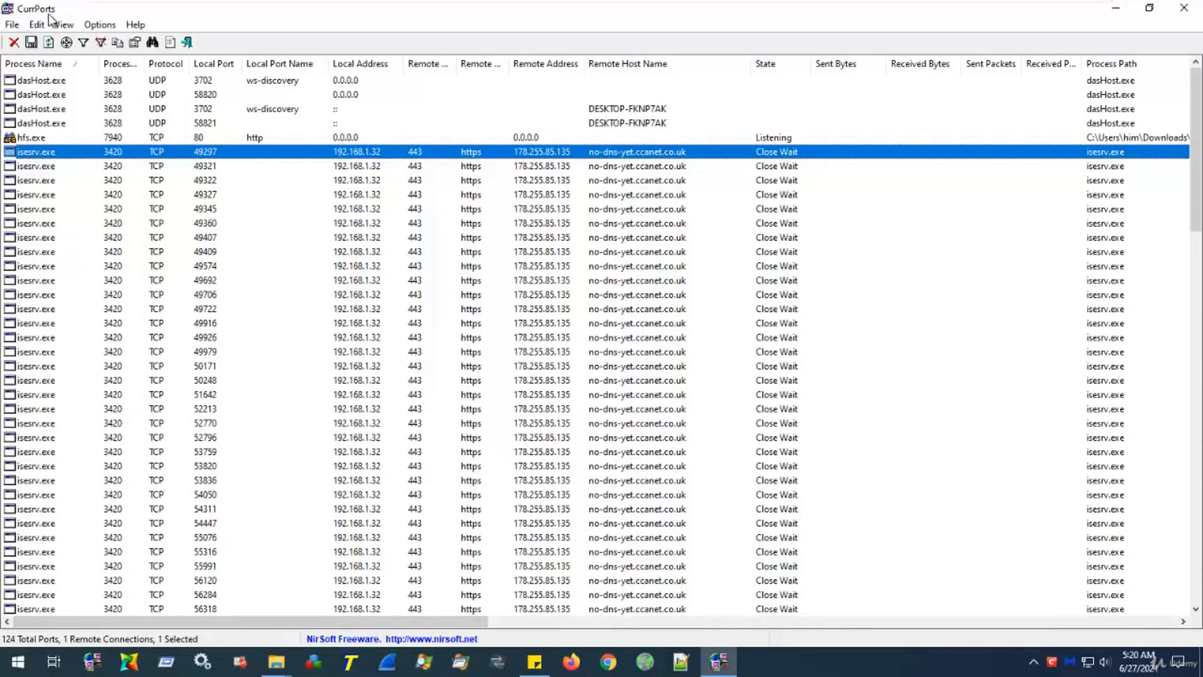
{"action": "mouse_move", "coordinate": [359, 244]}
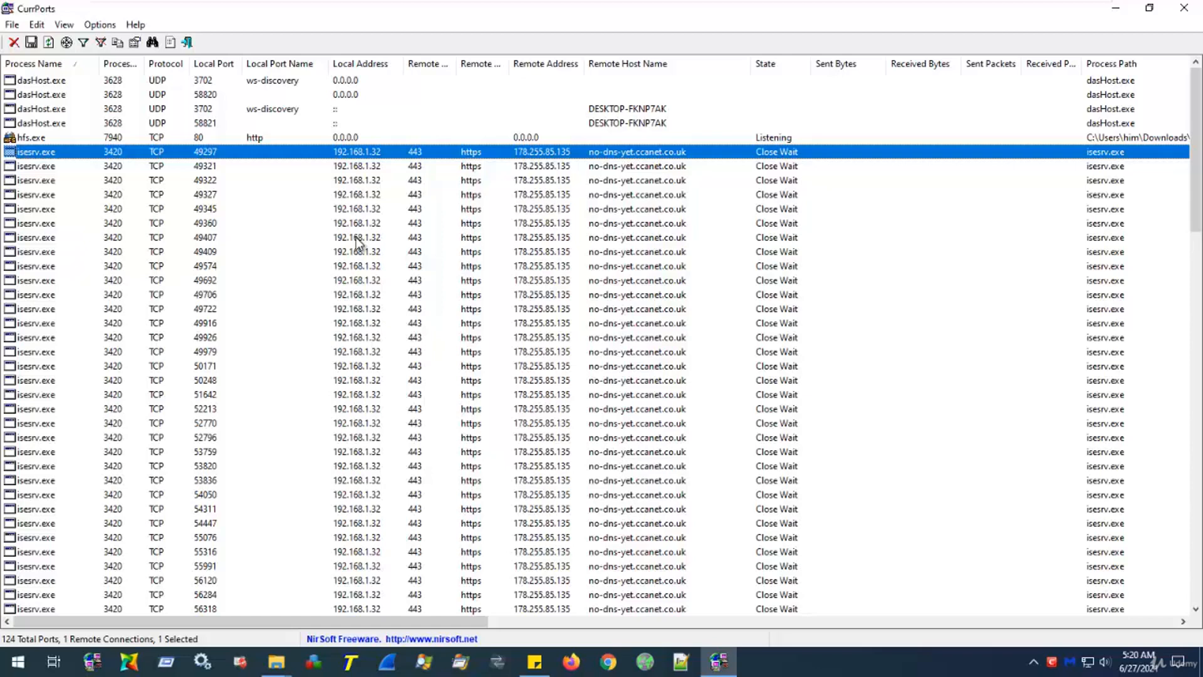
{"action": "mouse_move", "coordinate": [290, 232]}
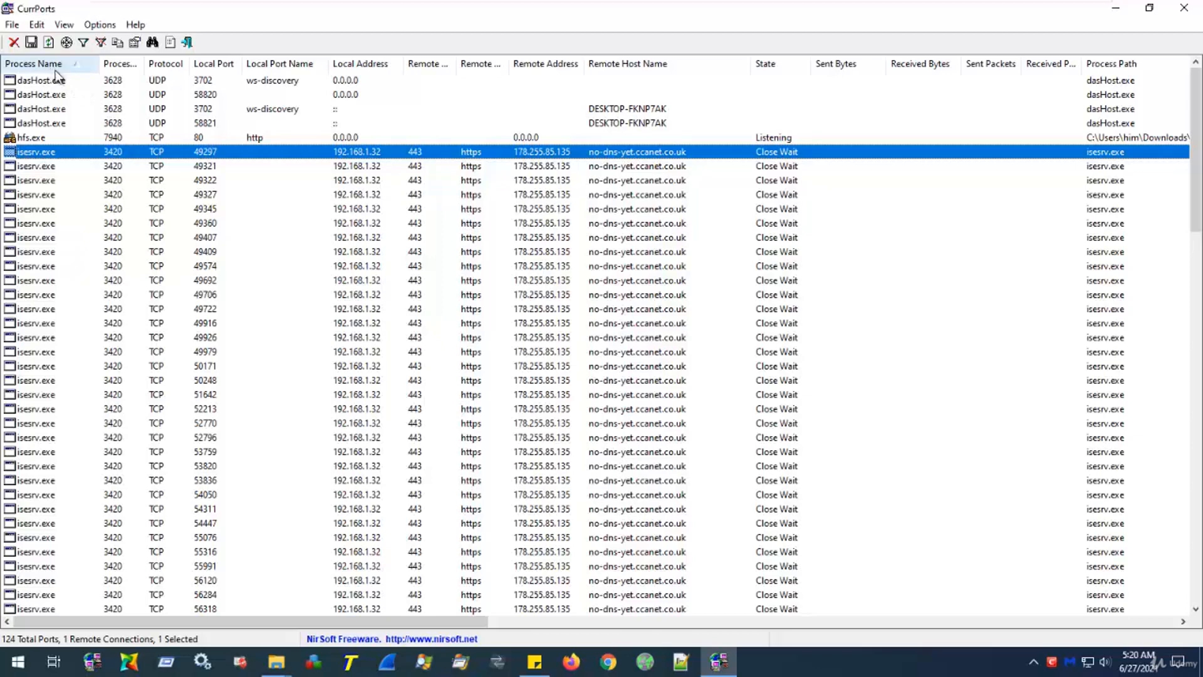
{"action": "mouse_move", "coordinate": [461, 207]}
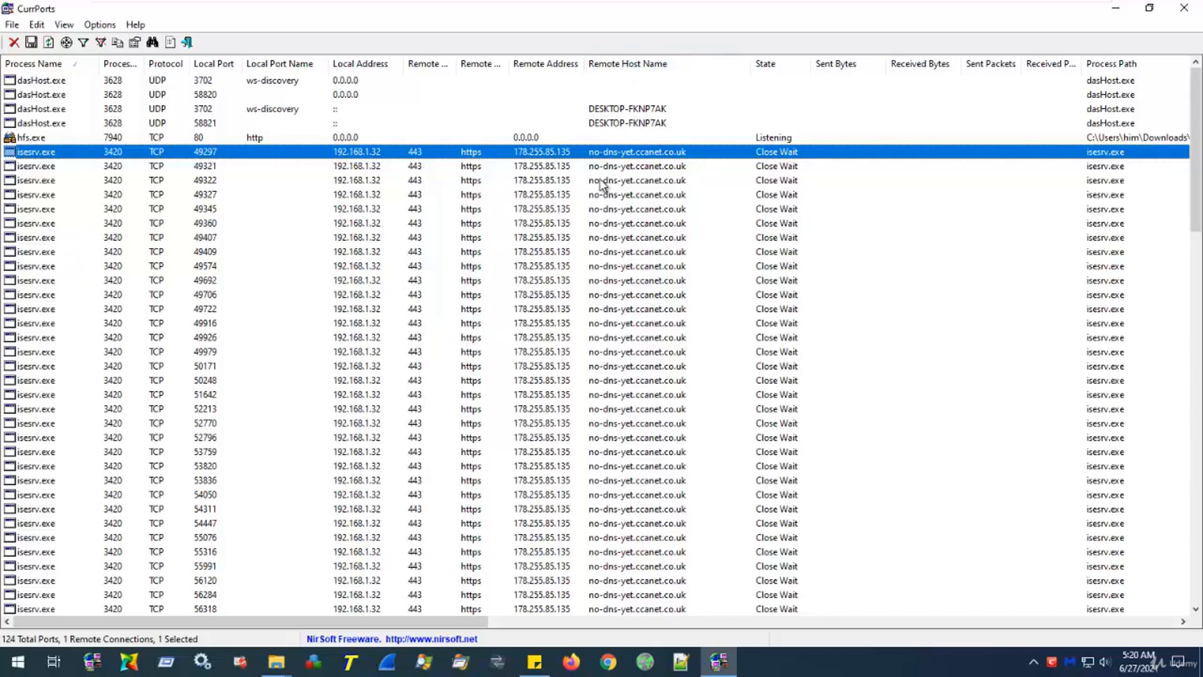
{"action": "mouse_move", "coordinate": [561, 163]}
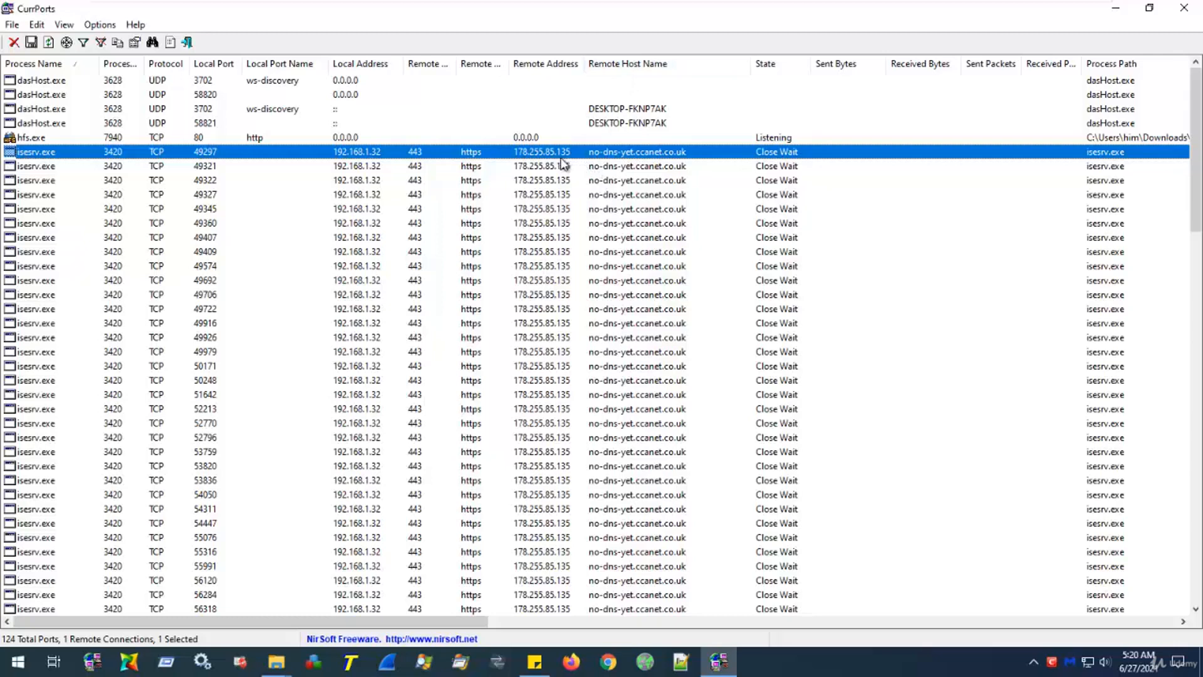
{"action": "mouse_move", "coordinate": [554, 76]}
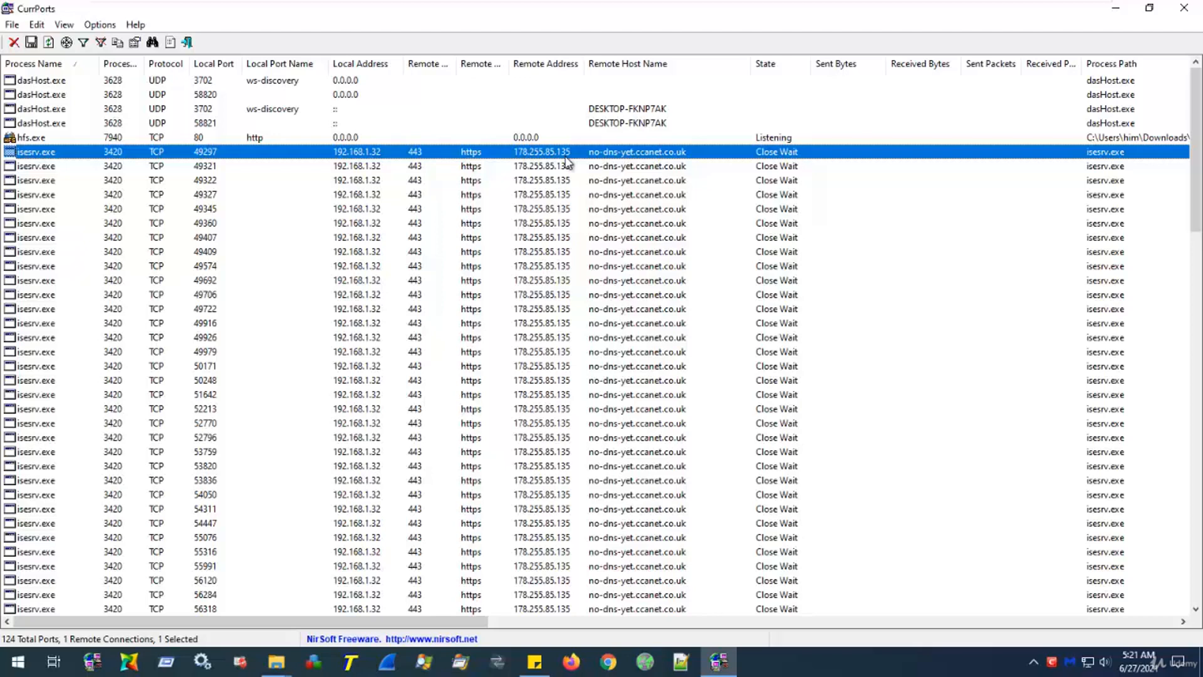
{"action": "mouse_move", "coordinate": [606, 164]}
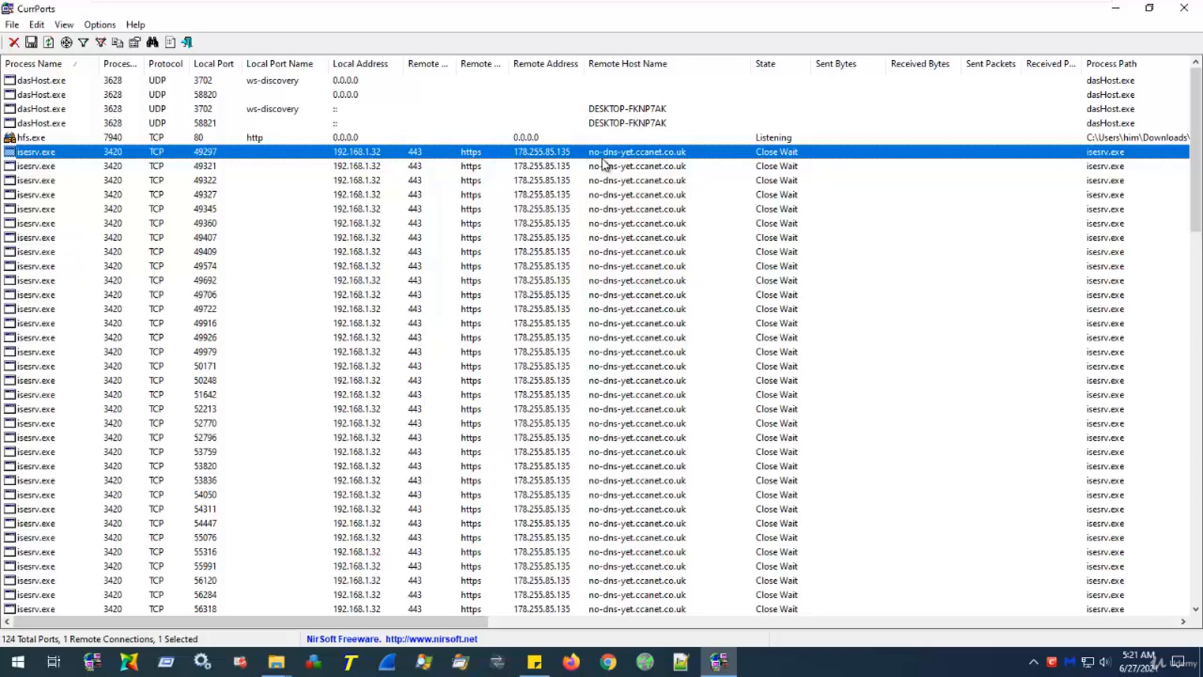
{"action": "mouse_move", "coordinate": [545, 166]}
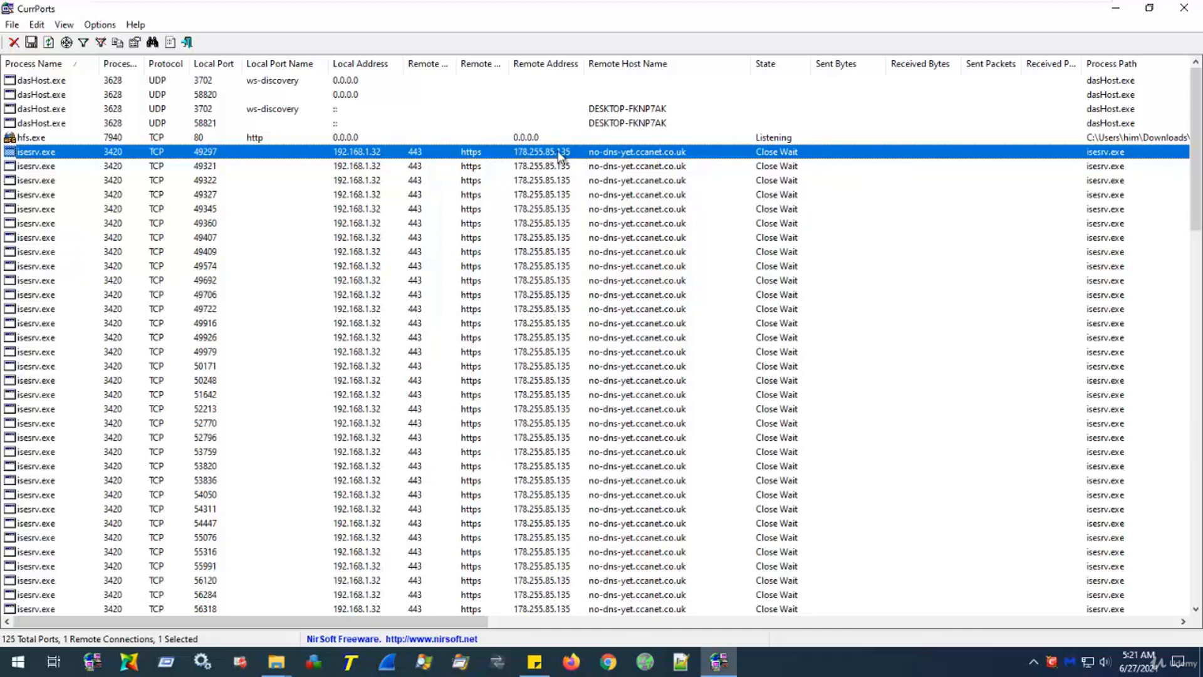
{"action": "mouse_move", "coordinate": [564, 158]}
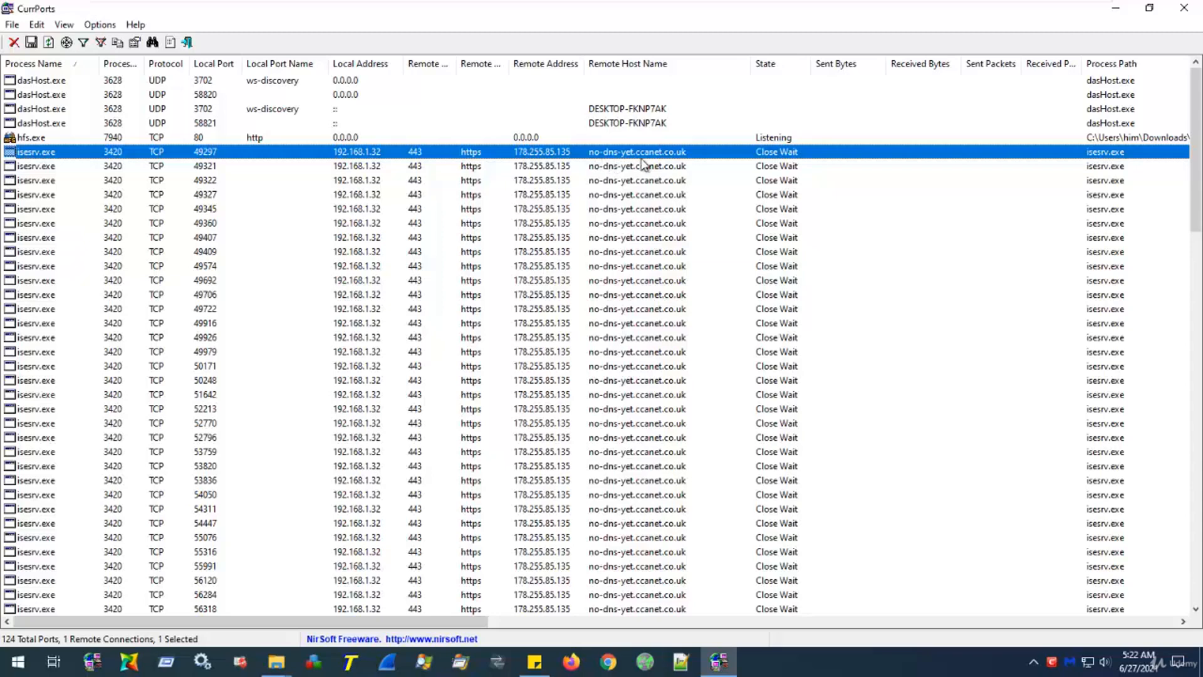
{"action": "mouse_move", "coordinate": [658, 163]}
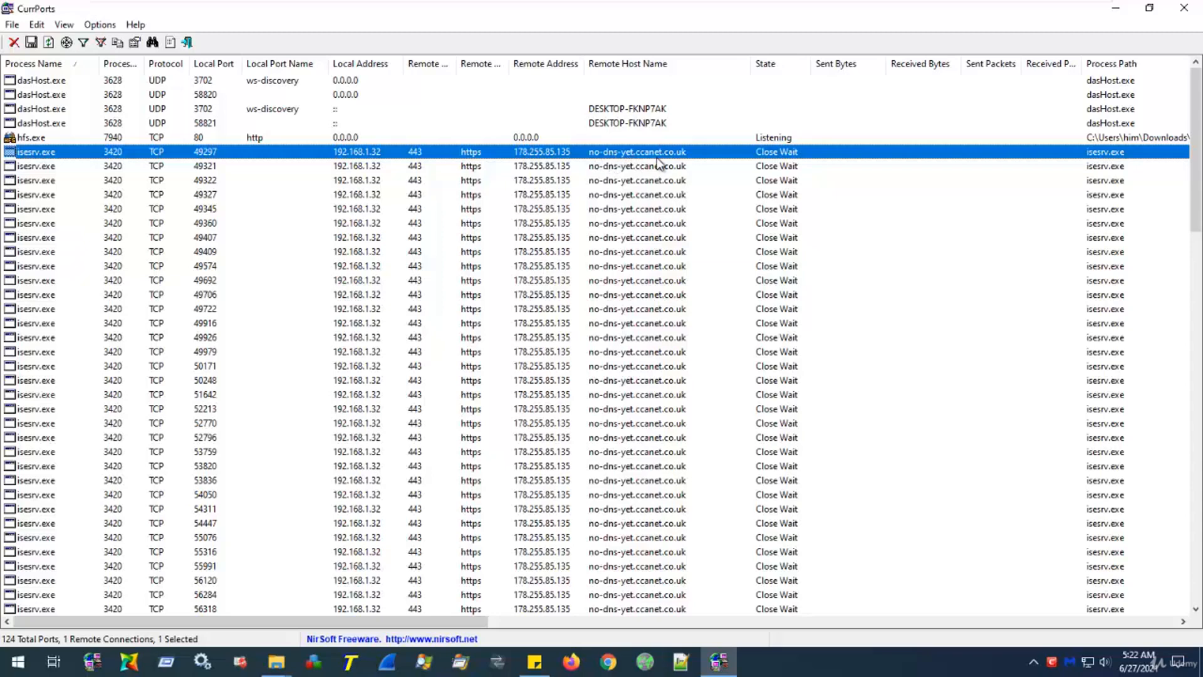
{"action": "mouse_move", "coordinate": [533, 161]}
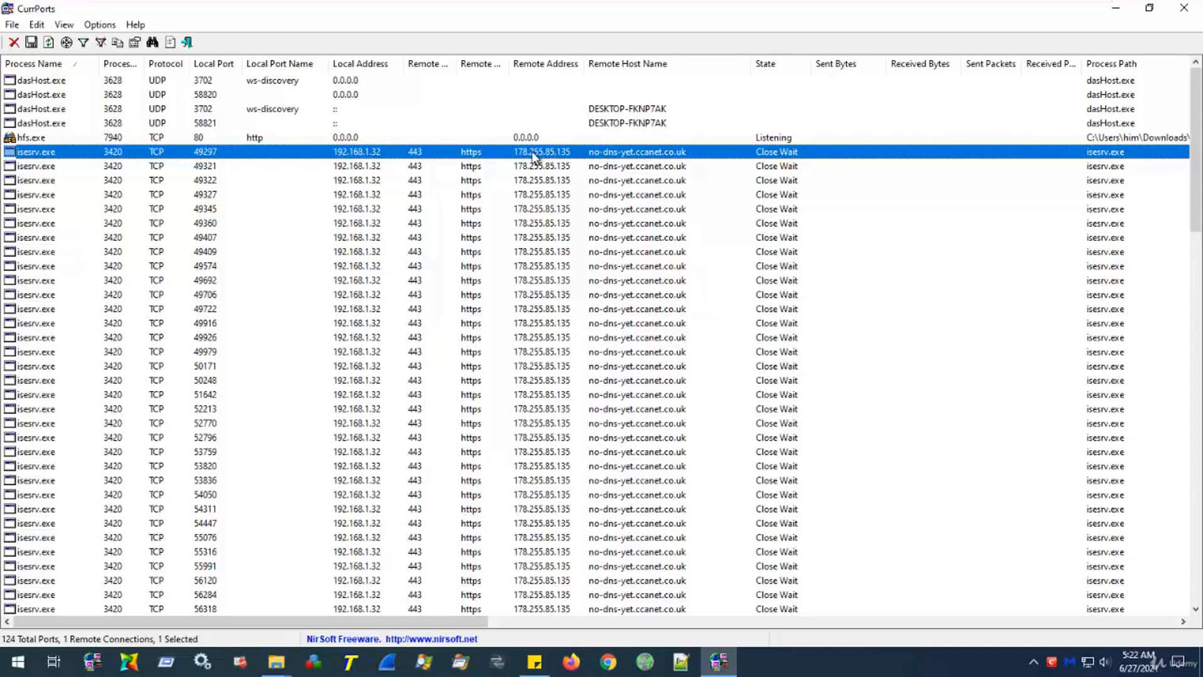
{"action": "mouse_move", "coordinate": [547, 159]}
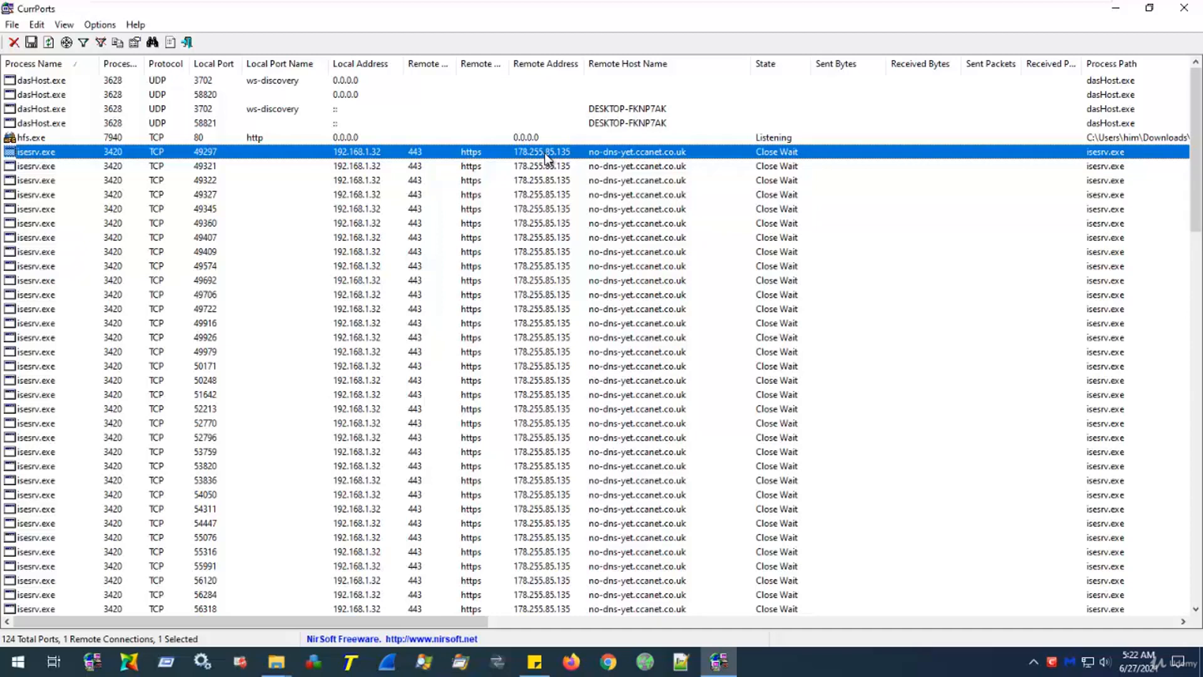
{"action": "mouse_move", "coordinate": [151, 236]}
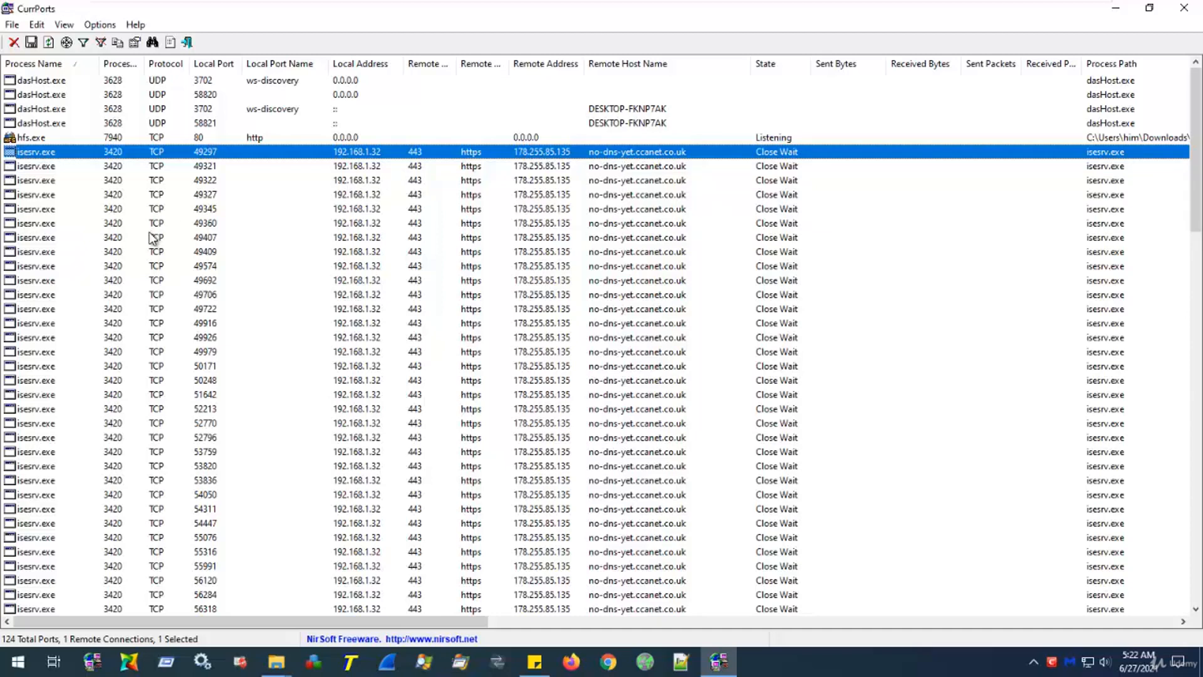
{"action": "mouse_move", "coordinate": [61, 157]}
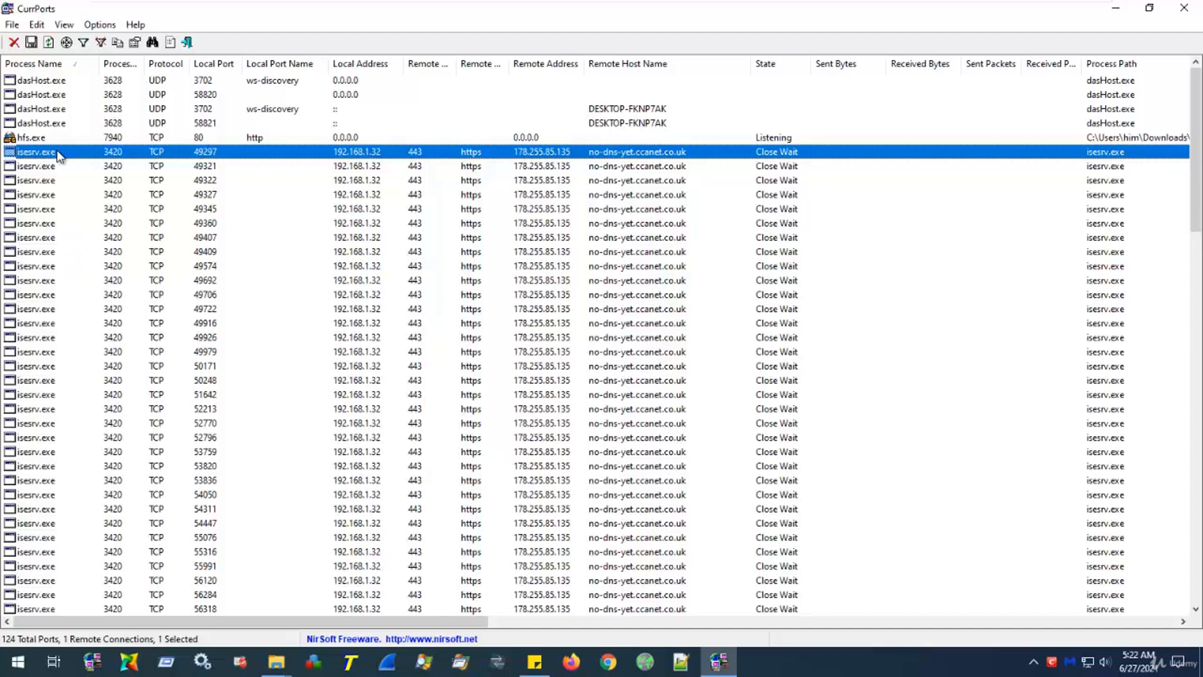
{"action": "mouse_move", "coordinate": [52, 109]}
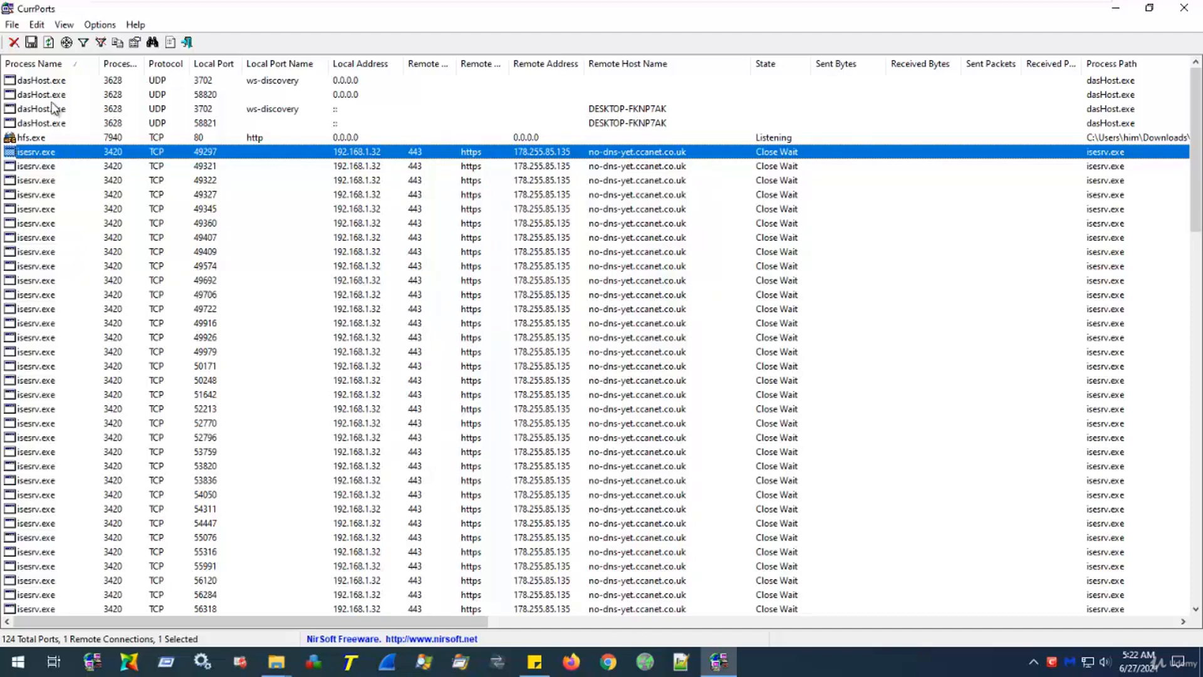
{"action": "mouse_move", "coordinate": [54, 209]}
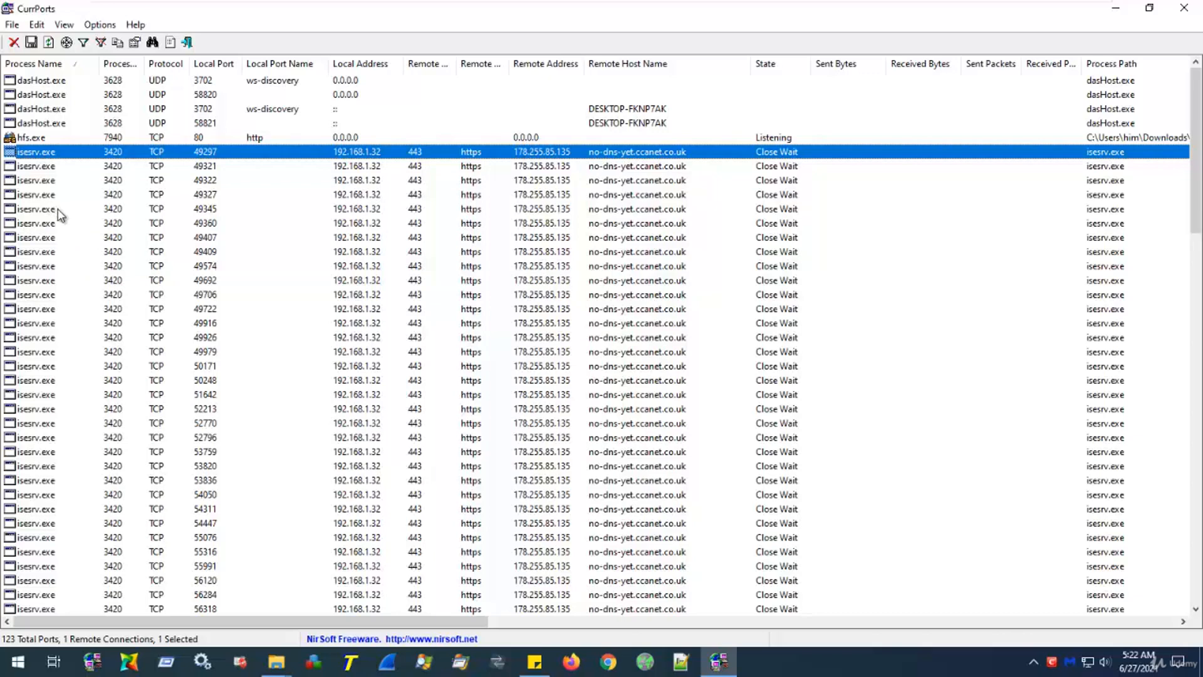
{"action": "mouse_move", "coordinate": [434, 196]}
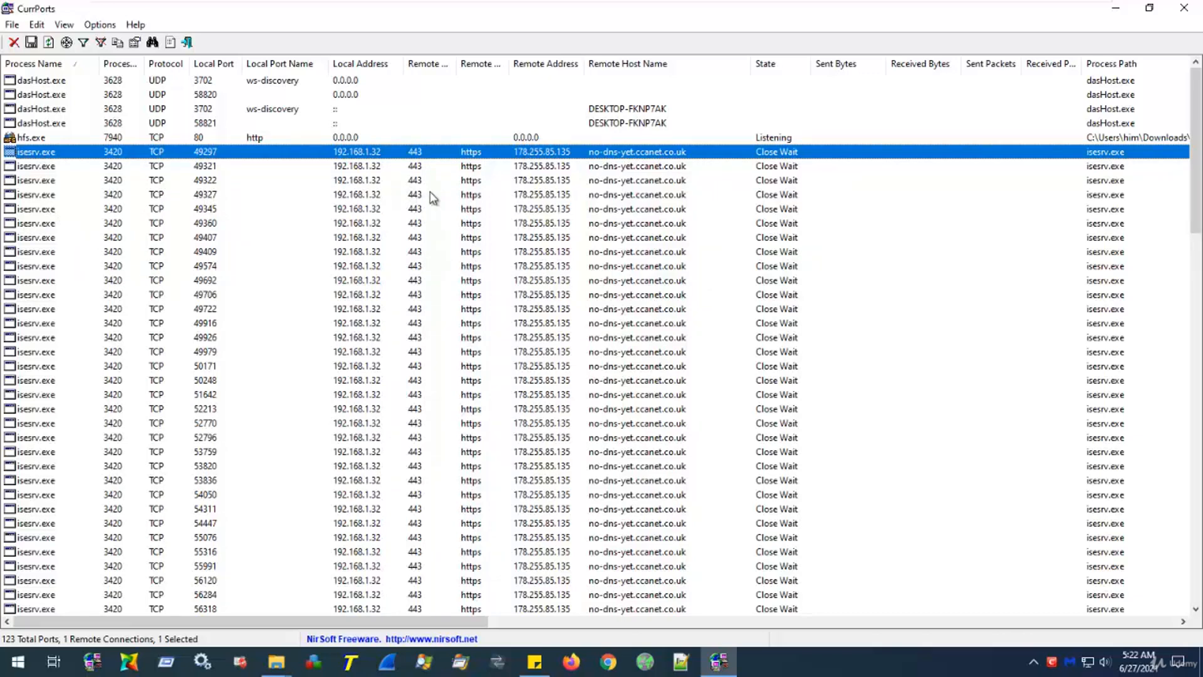
{"action": "mouse_move", "coordinate": [491, 455]}
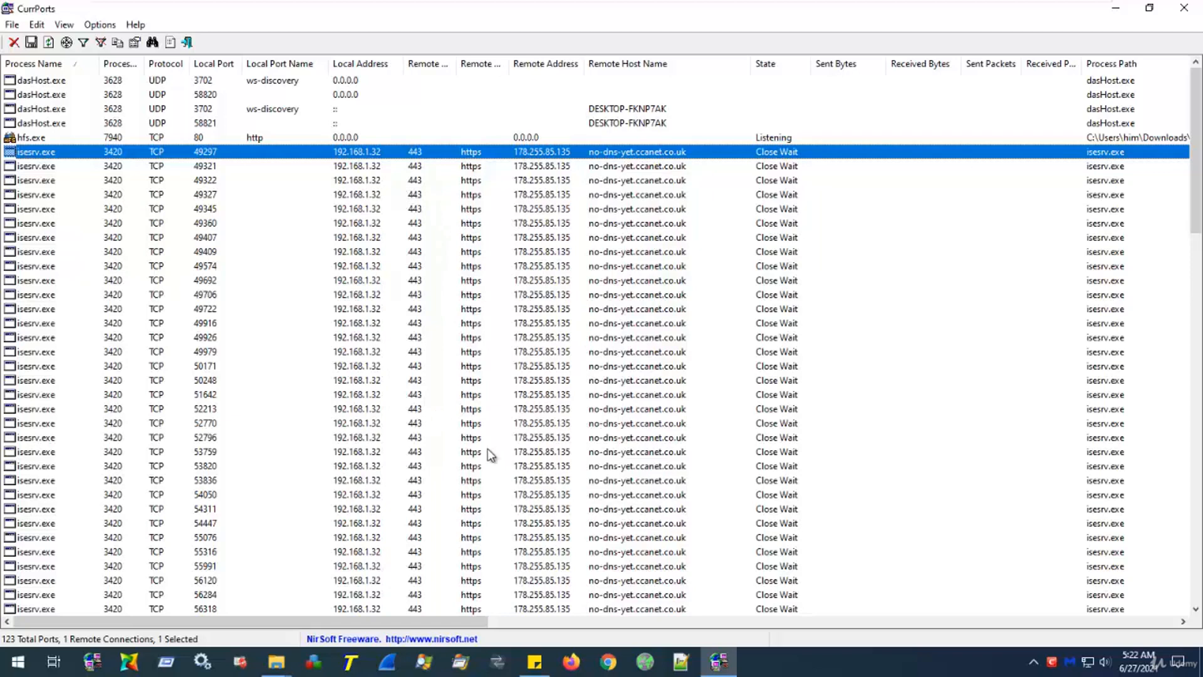
{"action": "mouse_move", "coordinate": [353, 169]}
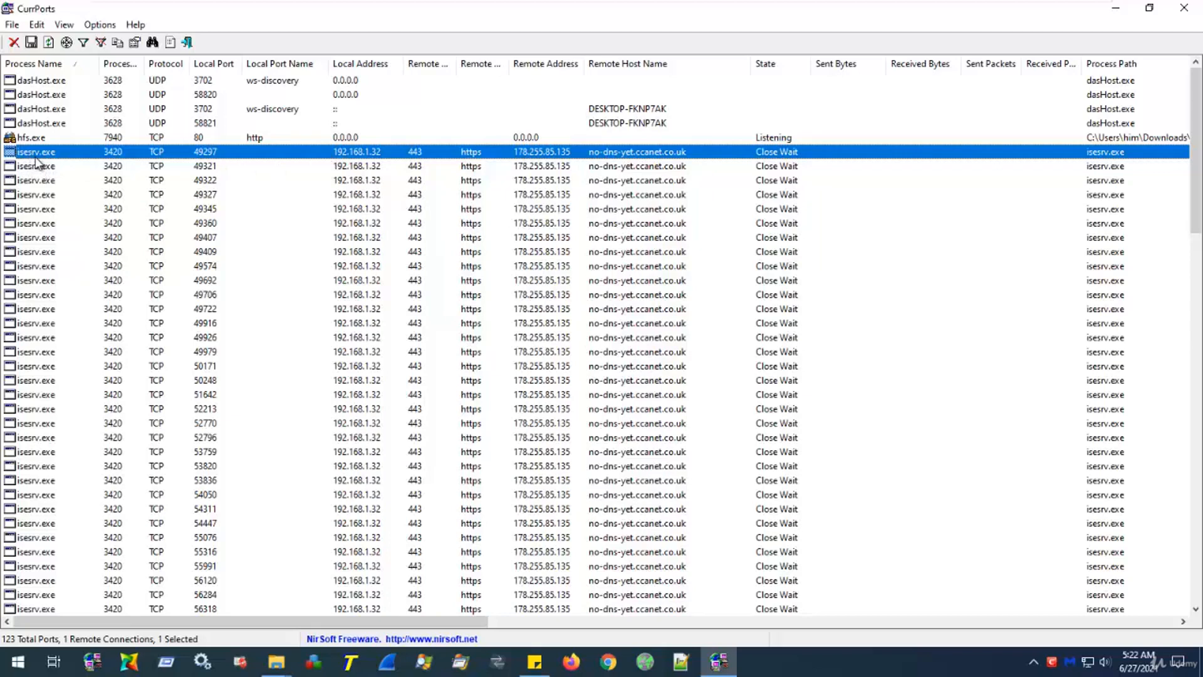
{"action": "mouse_move", "coordinate": [195, 167]}
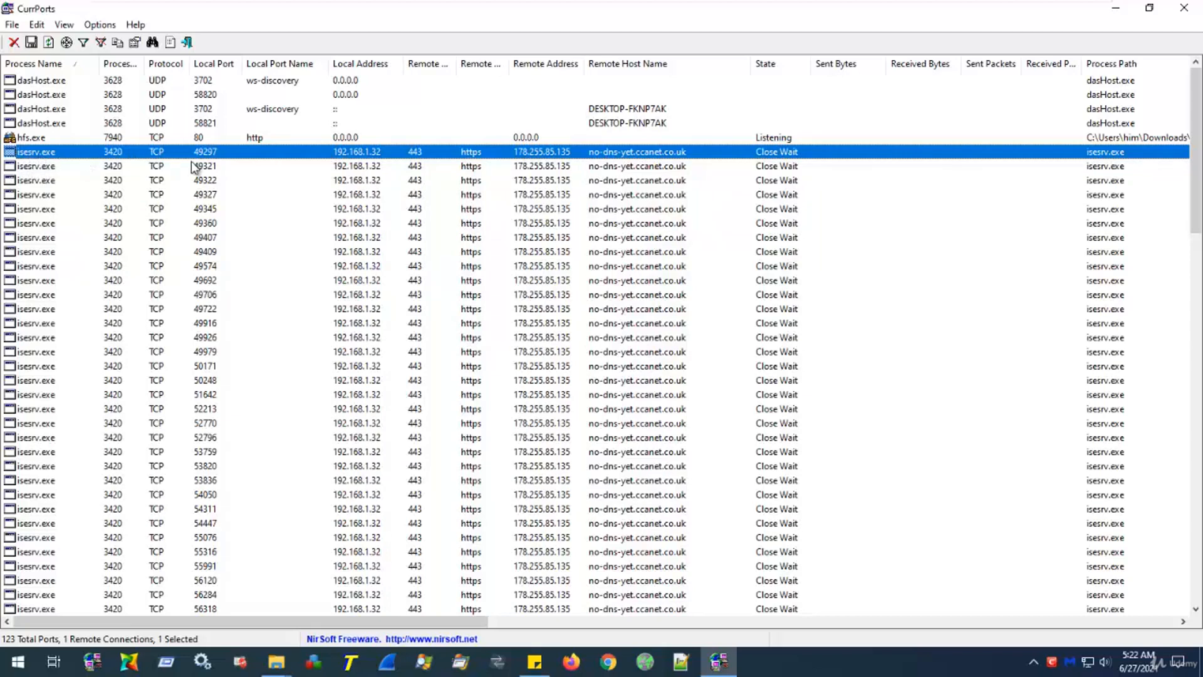
{"action": "mouse_move", "coordinate": [458, 267]}
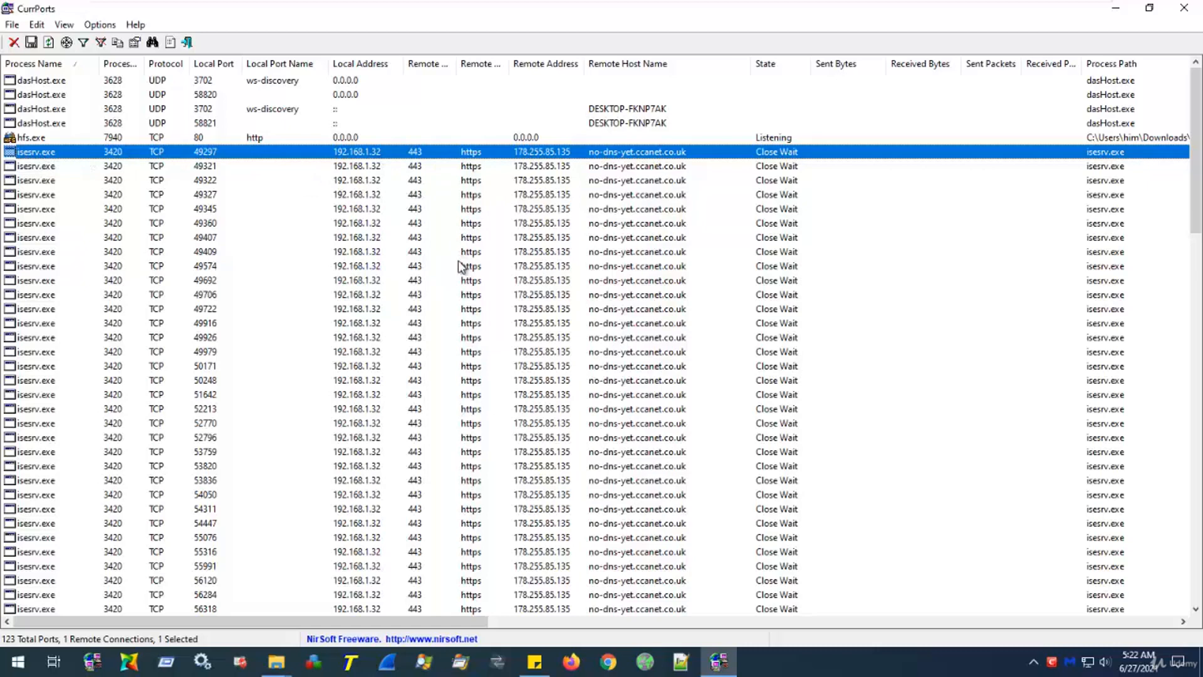
{"action": "mouse_move", "coordinate": [518, 440]}
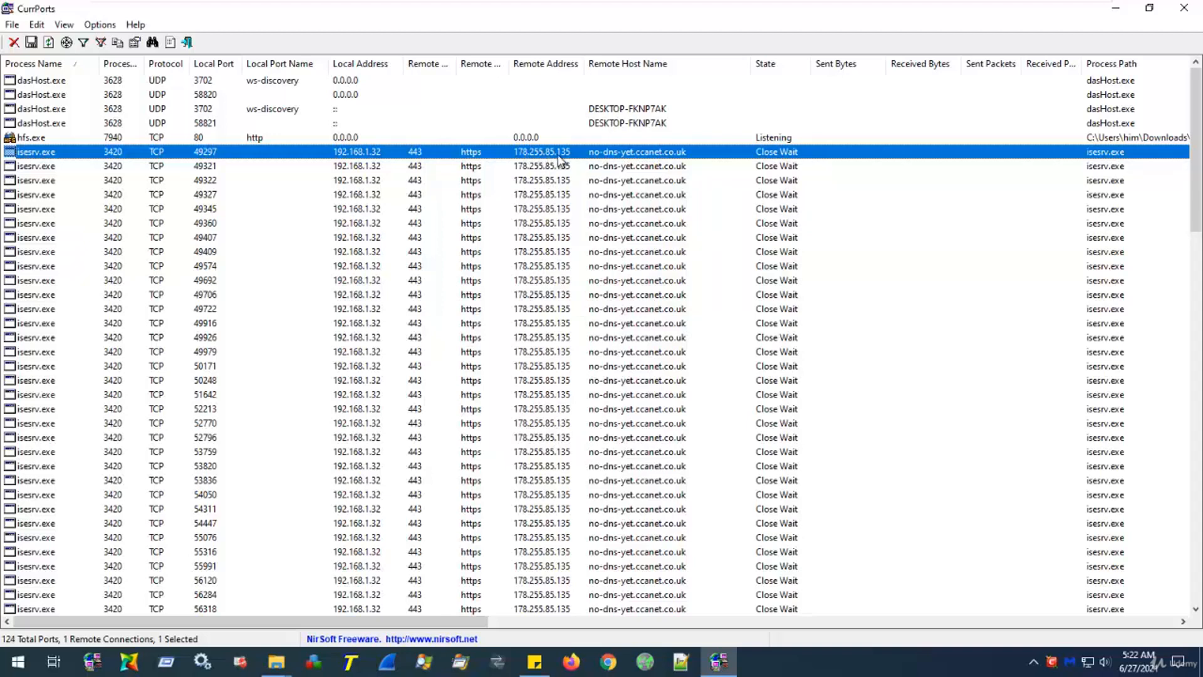
{"action": "mouse_move", "coordinate": [618, 161]}
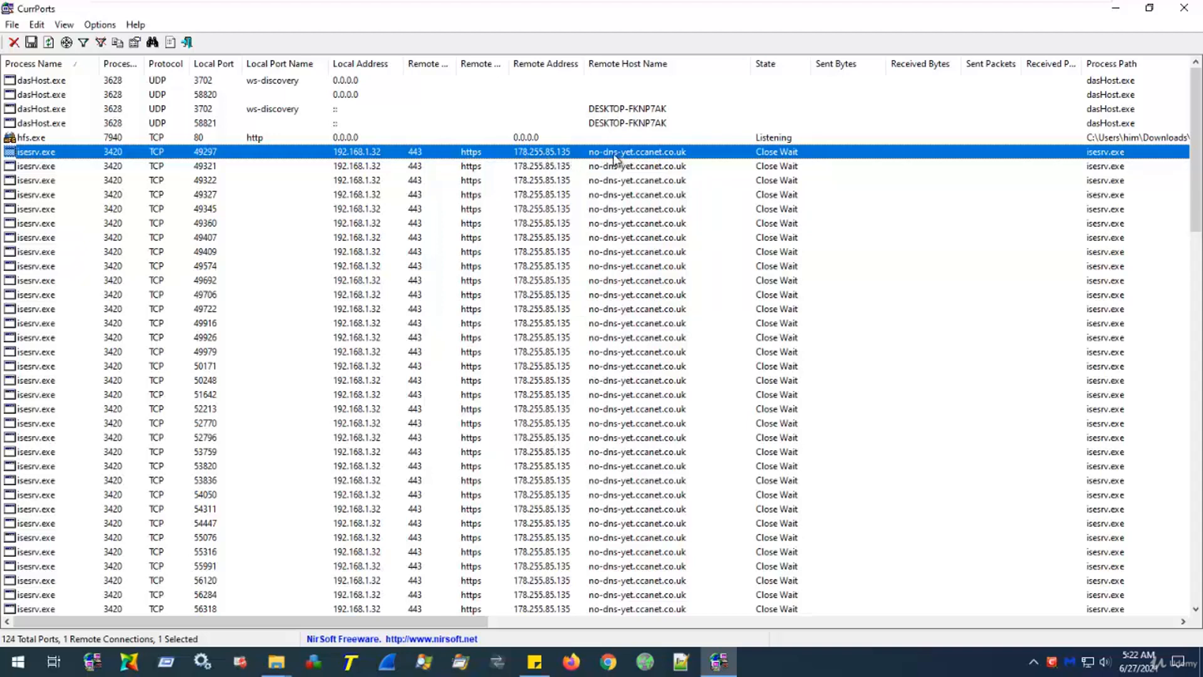
{"action": "mouse_move", "coordinate": [647, 163]}
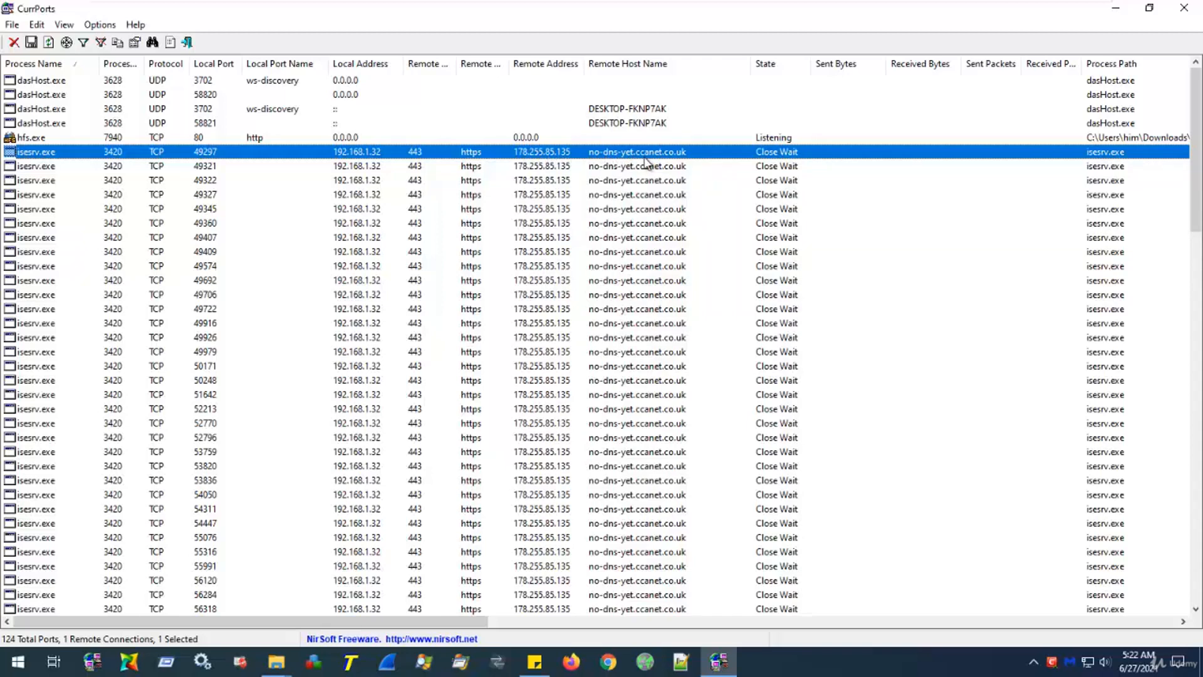
{"action": "mouse_move", "coordinate": [629, 164]}
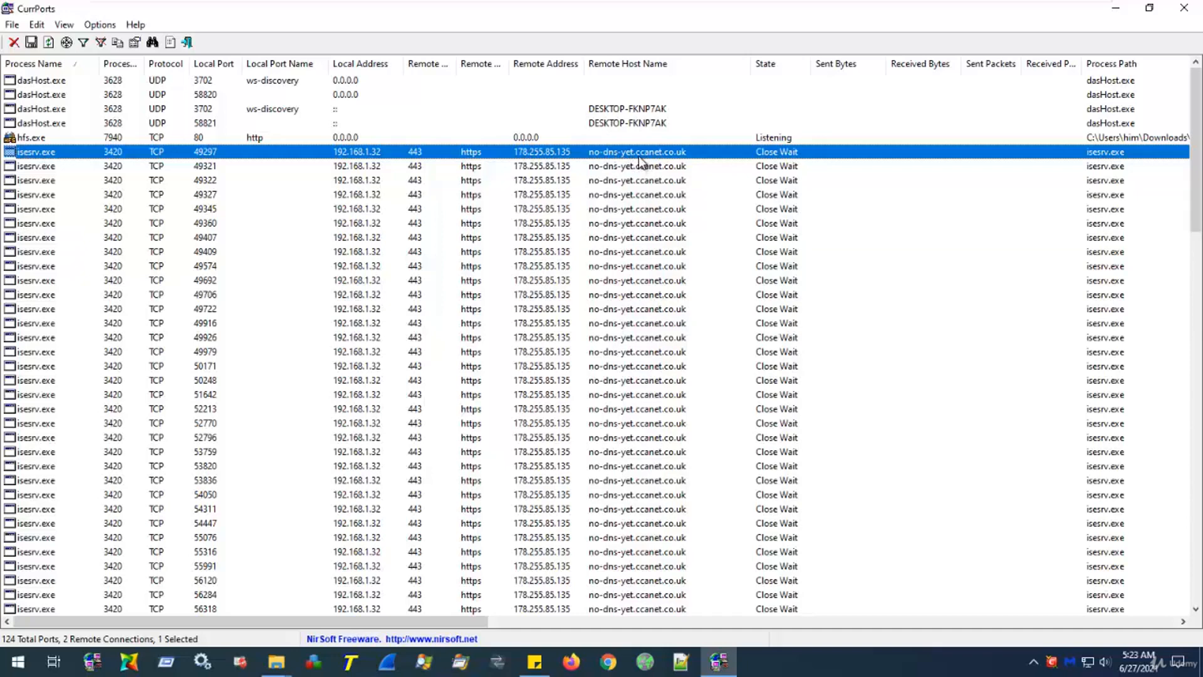
{"action": "mouse_move", "coordinate": [636, 162]}
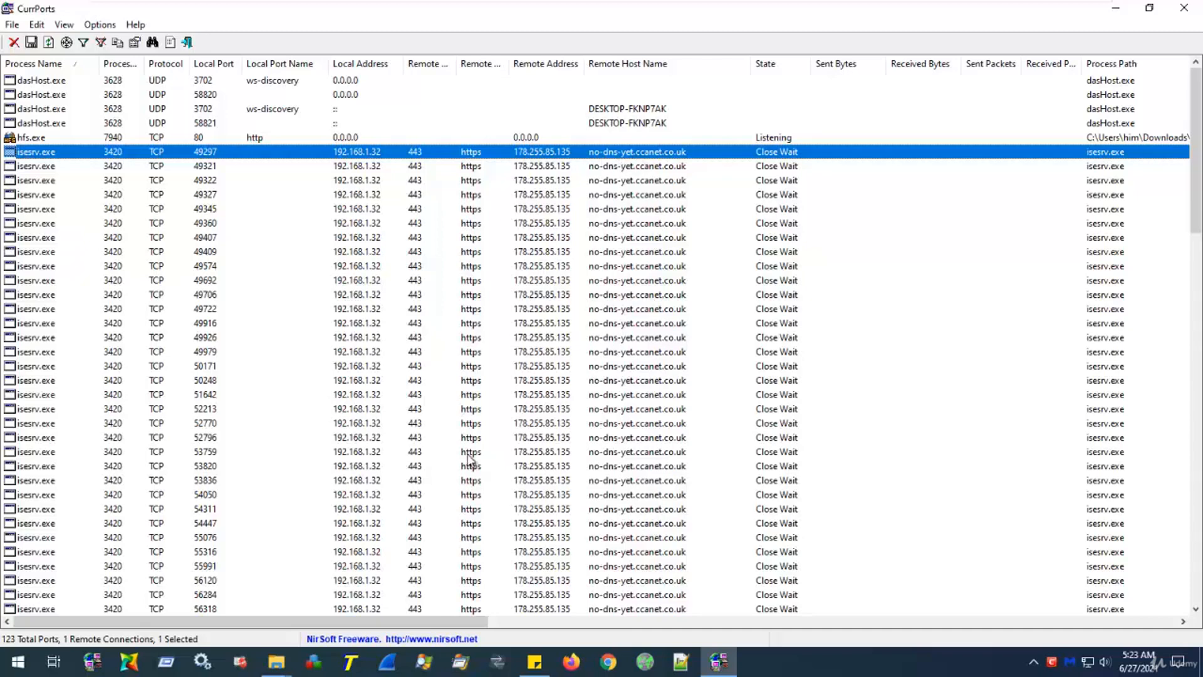
{"action": "mouse_move", "coordinate": [572, 564]}
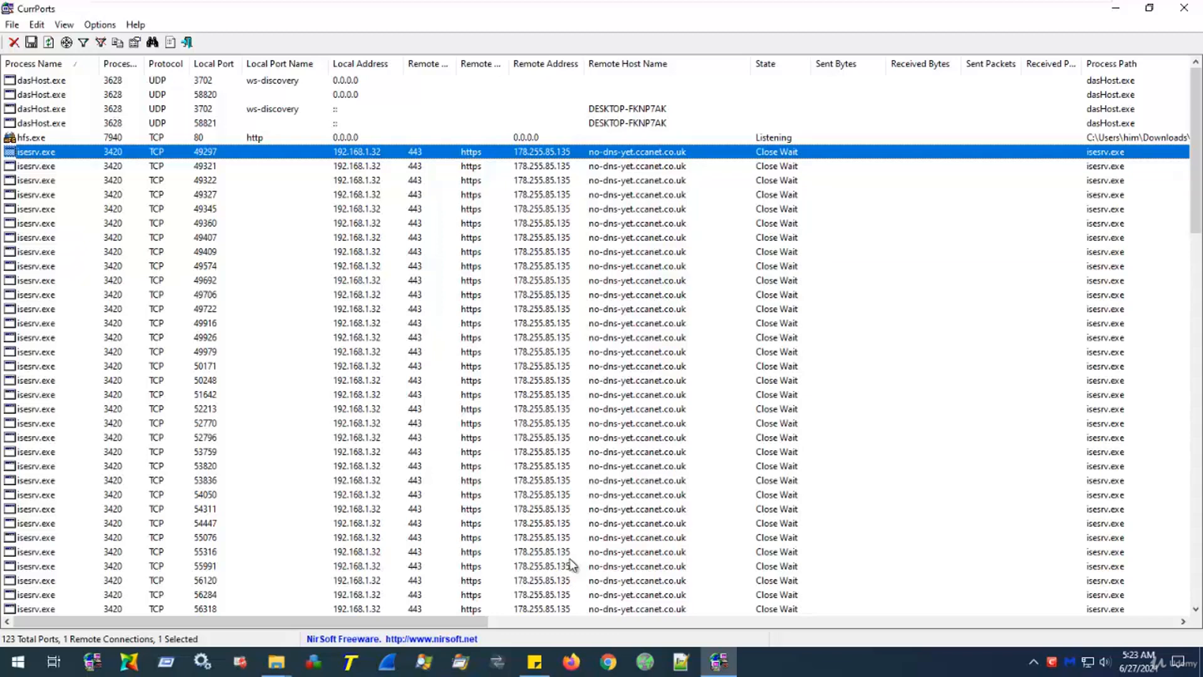
{"action": "mouse_move", "coordinate": [811, 664]}
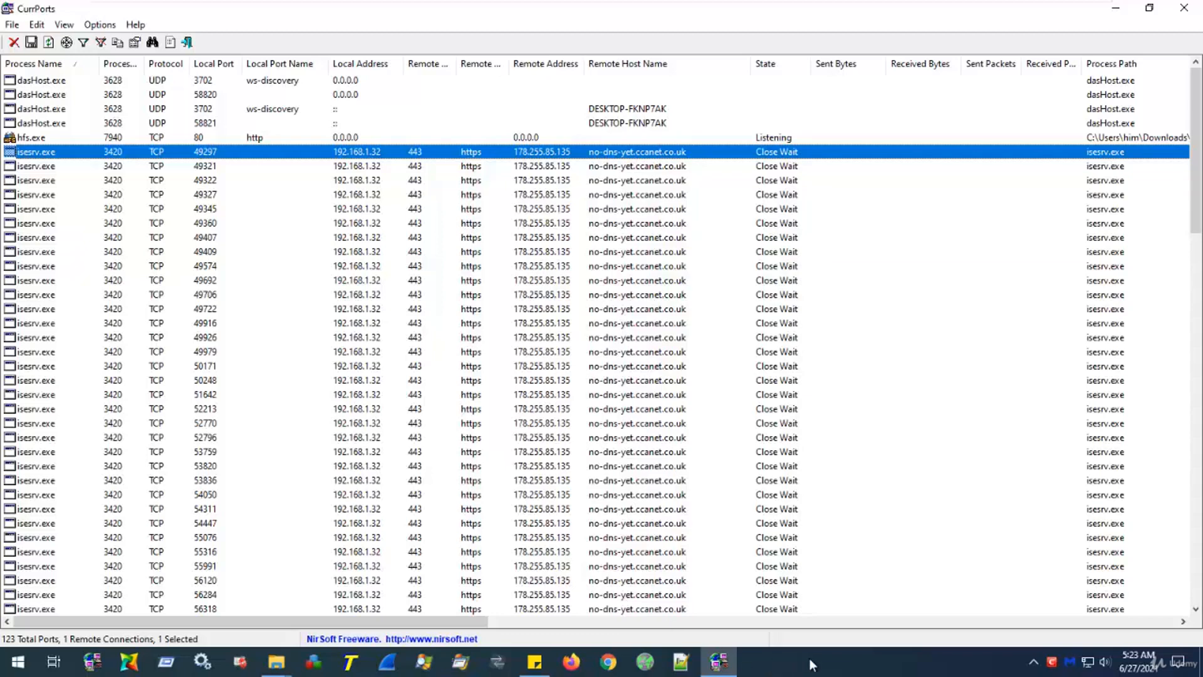
Launch Task Manager from the taskbar context menu.
{"action": "right_click", "coordinate": [813, 664]}
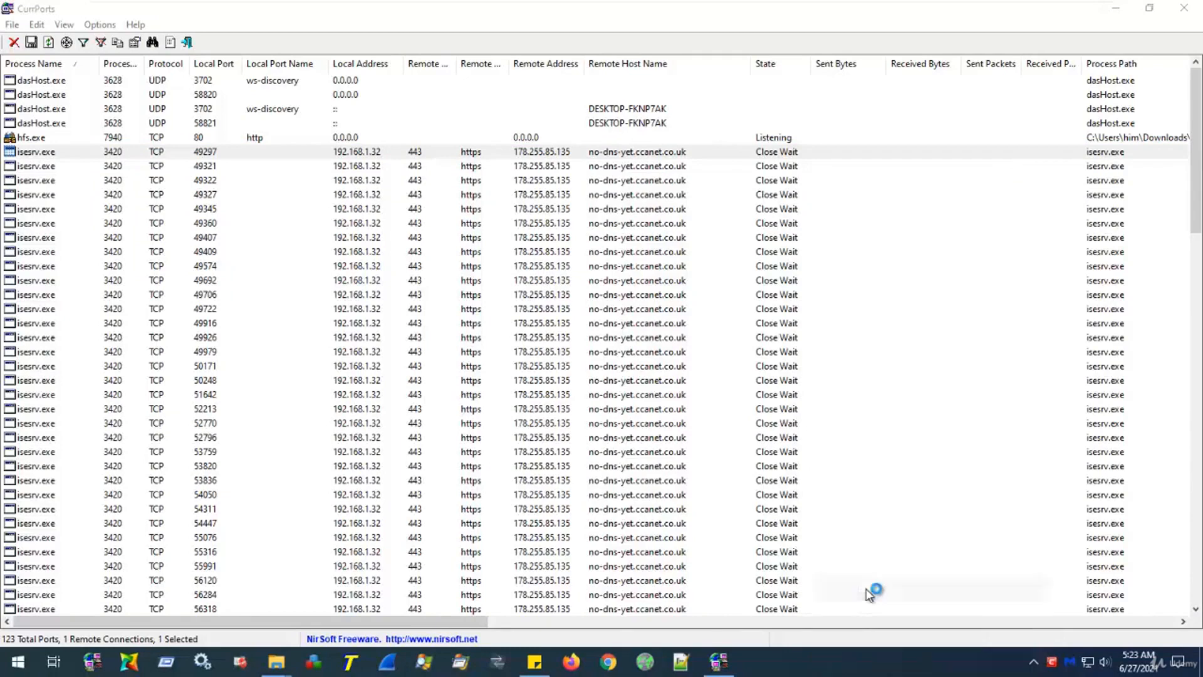
{"action": "left_click", "coordinate": [755, 660]}
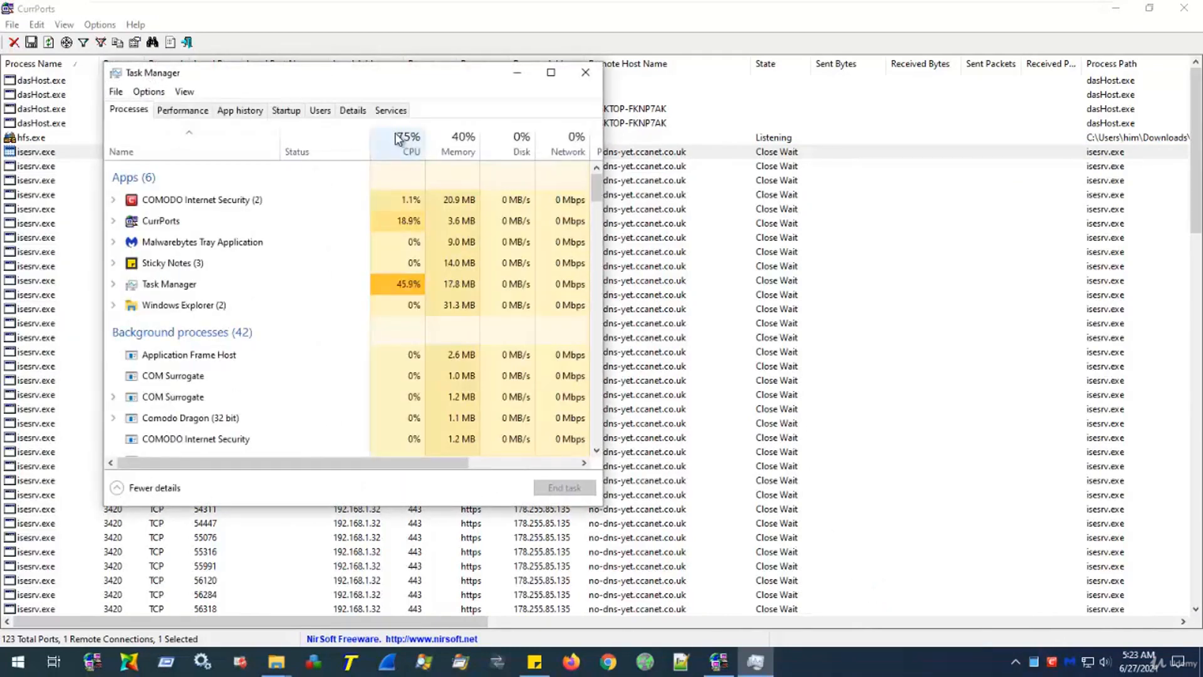
In the Details tab, sort processes by name and select isesrv.exe (PID 3420).
{"action": "left_click", "coordinate": [352, 109]}
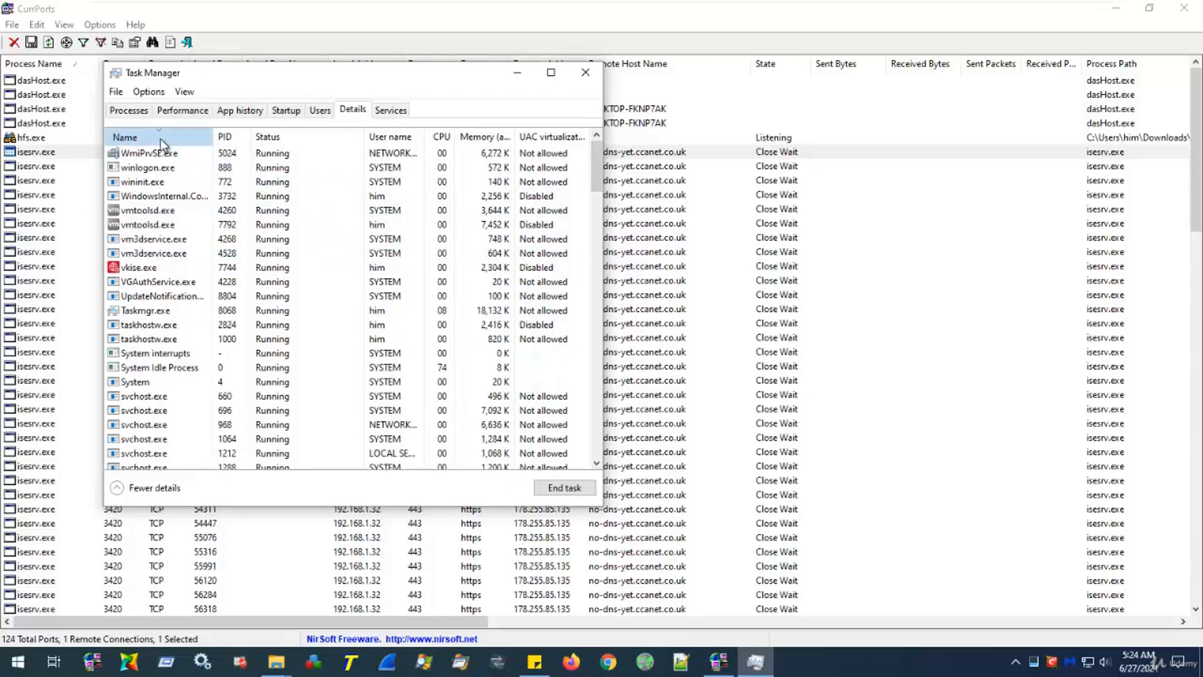
{"action": "left_click", "coordinate": [124, 137]}
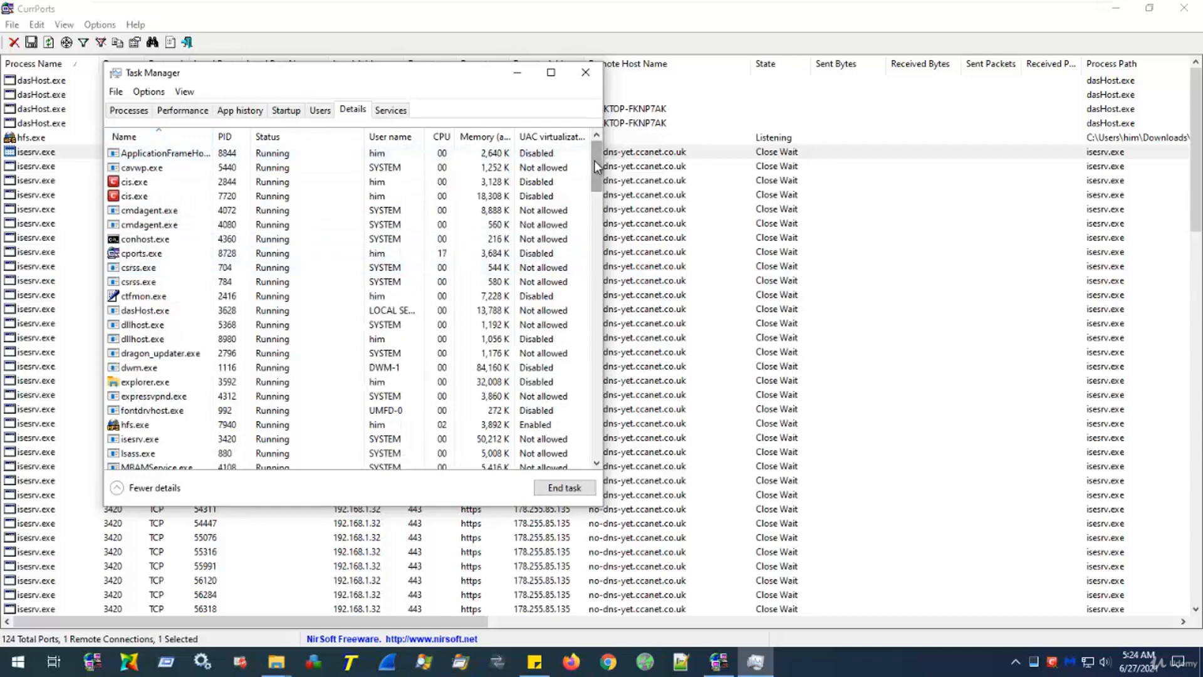
{"action": "scroll", "scroll_direction": "down", "scroll_amount": 3}
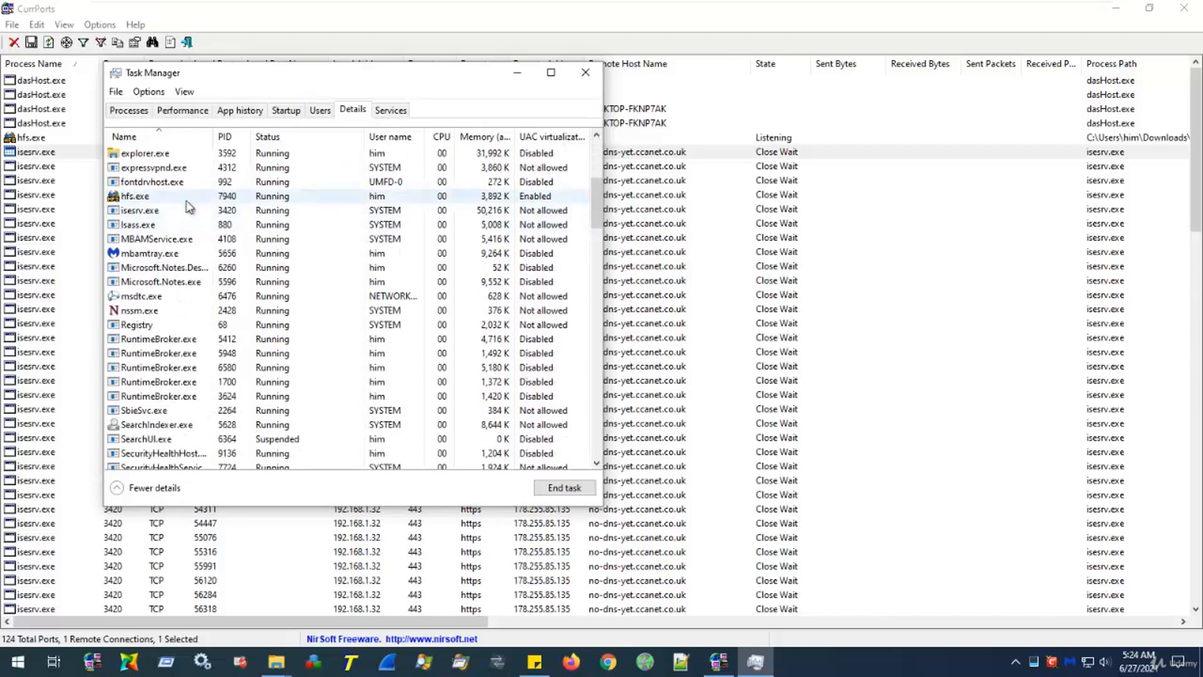
{"action": "left_click", "coordinate": [140, 211]}
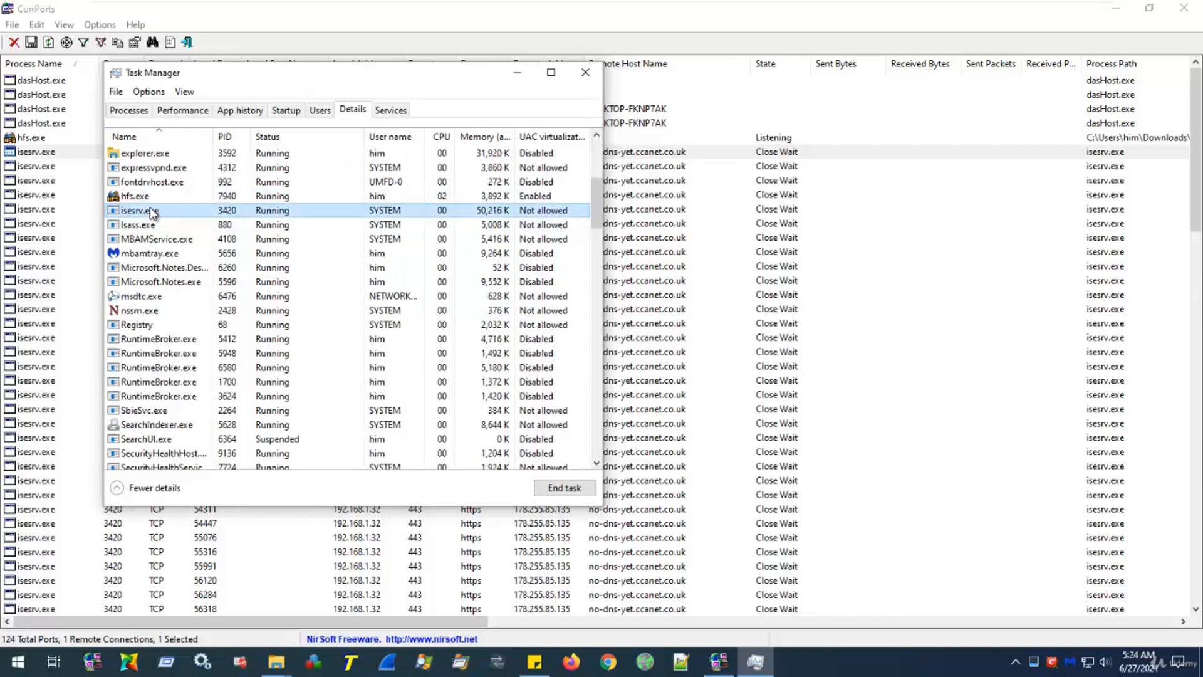
{"action": "mouse_move", "coordinate": [149, 218]}
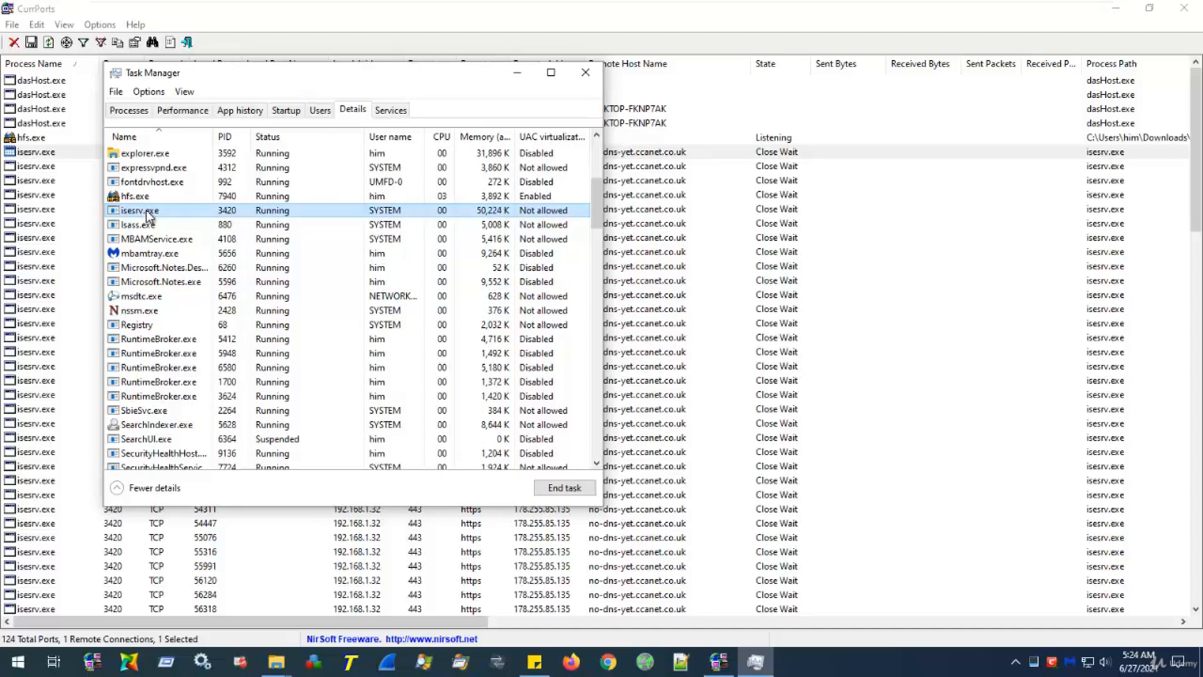
{"action": "right_click", "coordinate": [139, 211]}
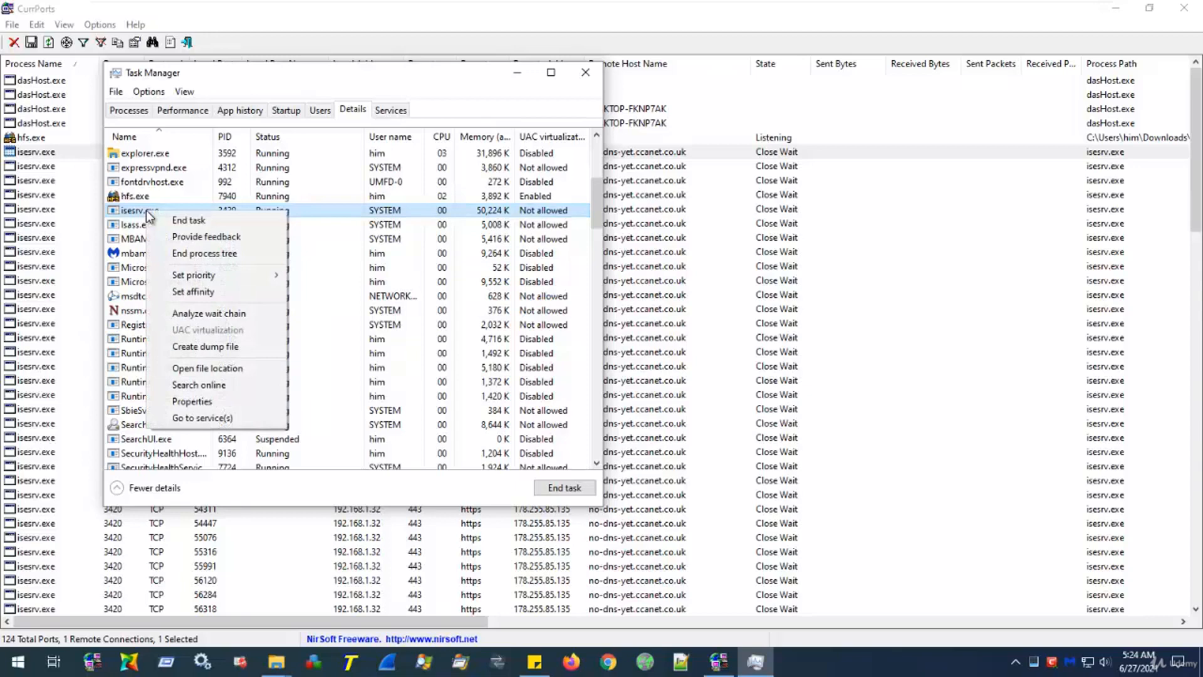
{"action": "mouse_move", "coordinate": [206, 368]}
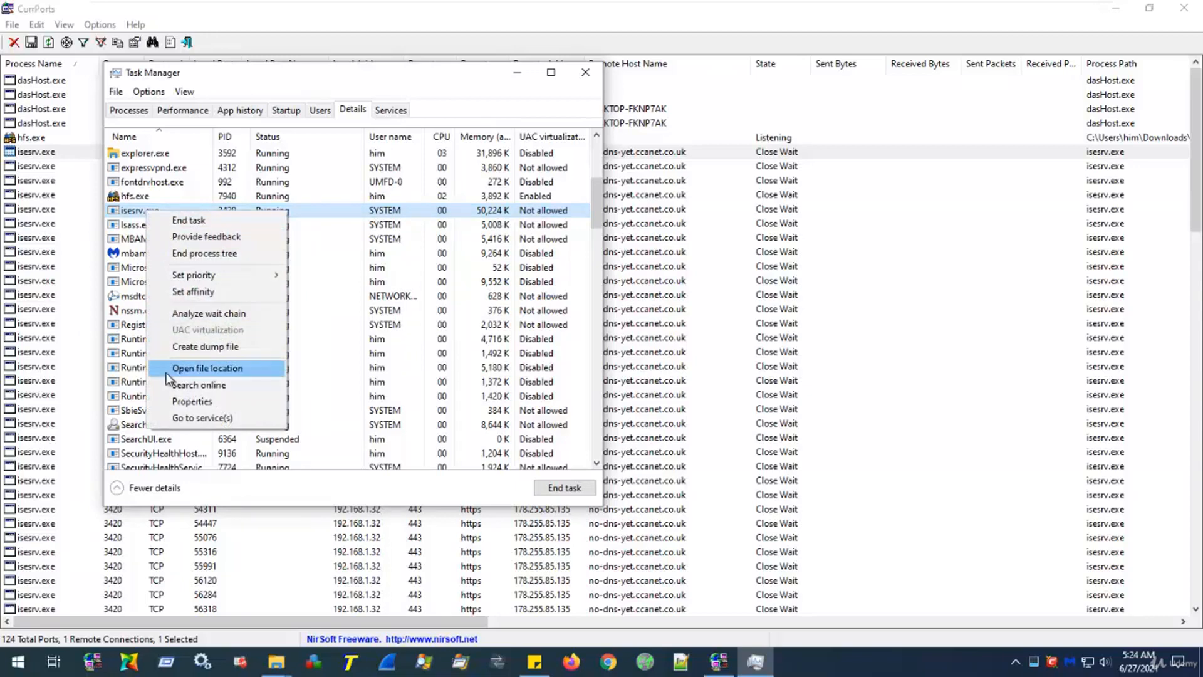
{"action": "left_click", "coordinate": [192, 400]}
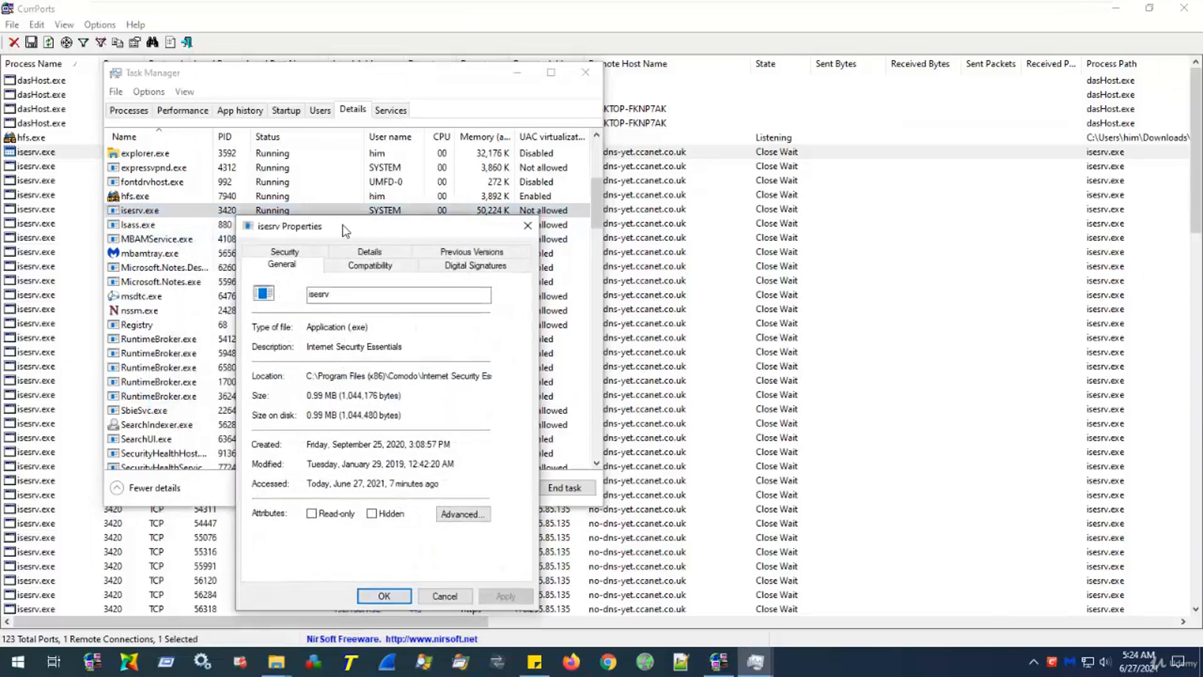
{"action": "left_click_drag", "start_coordinate": [290, 225], "coordinate": [402, 165]}
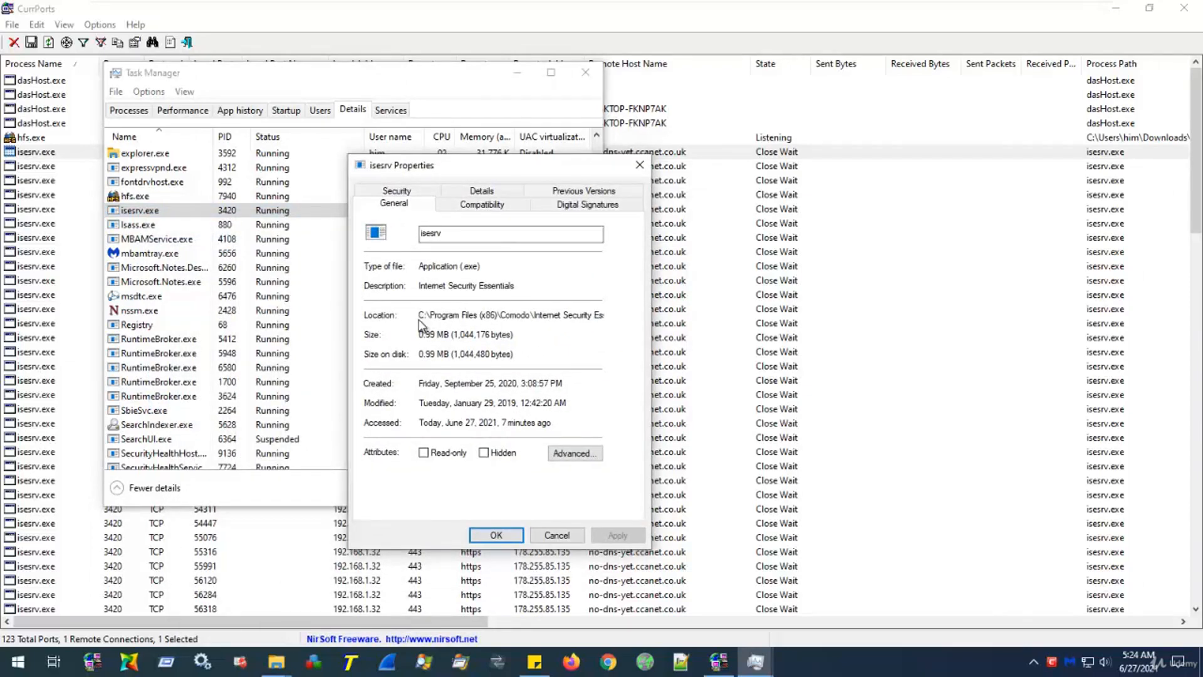
{"action": "mouse_move", "coordinate": [510, 315]}
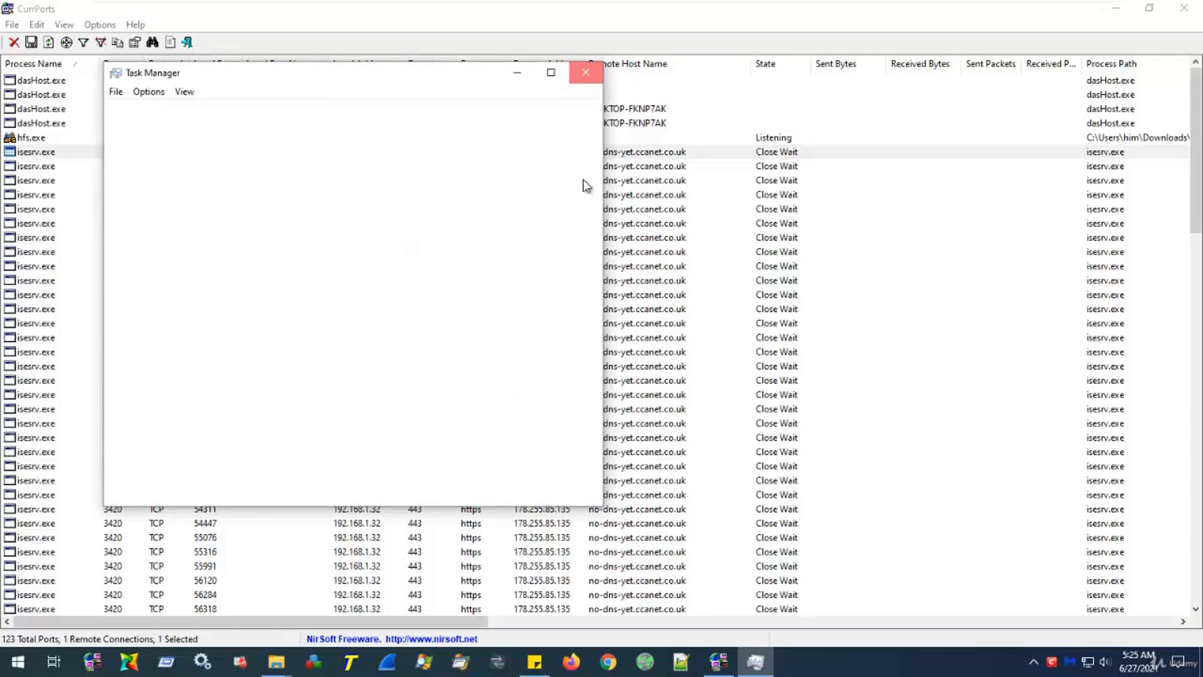
Close Task Manager and copy the isesrv.exe connection's remote address.
{"action": "left_click", "coordinate": [585, 72]}
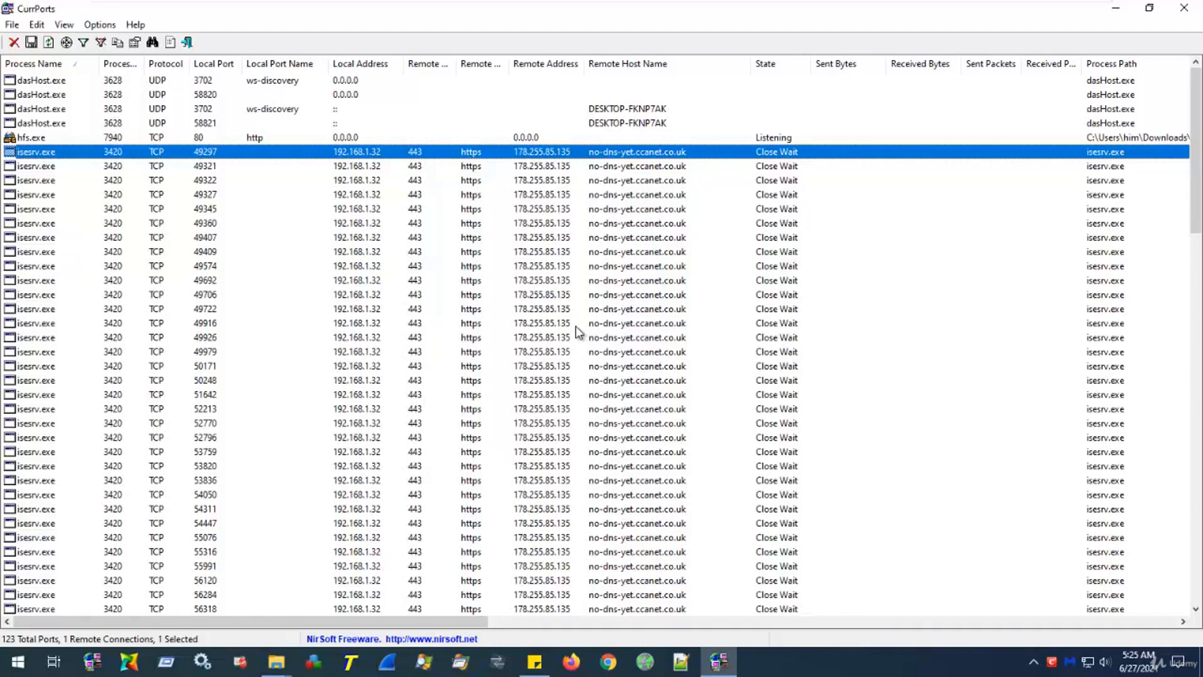
{"action": "mouse_move", "coordinate": [582, 320]}
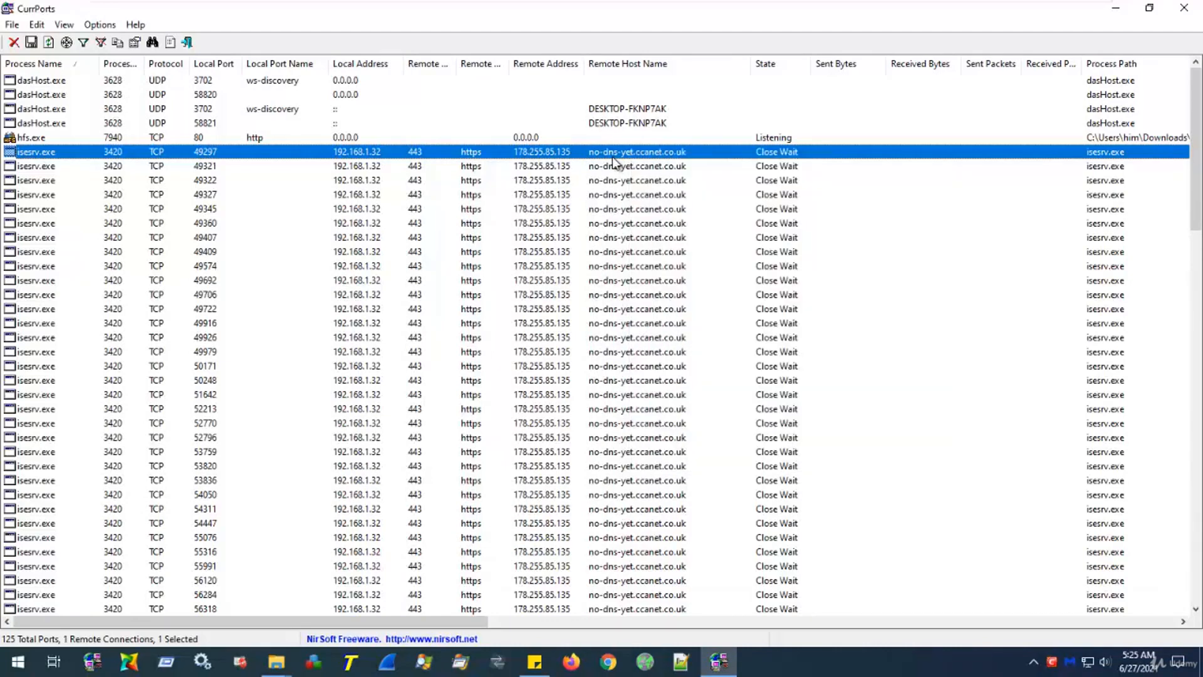
{"action": "right_click", "coordinate": [615, 151]}
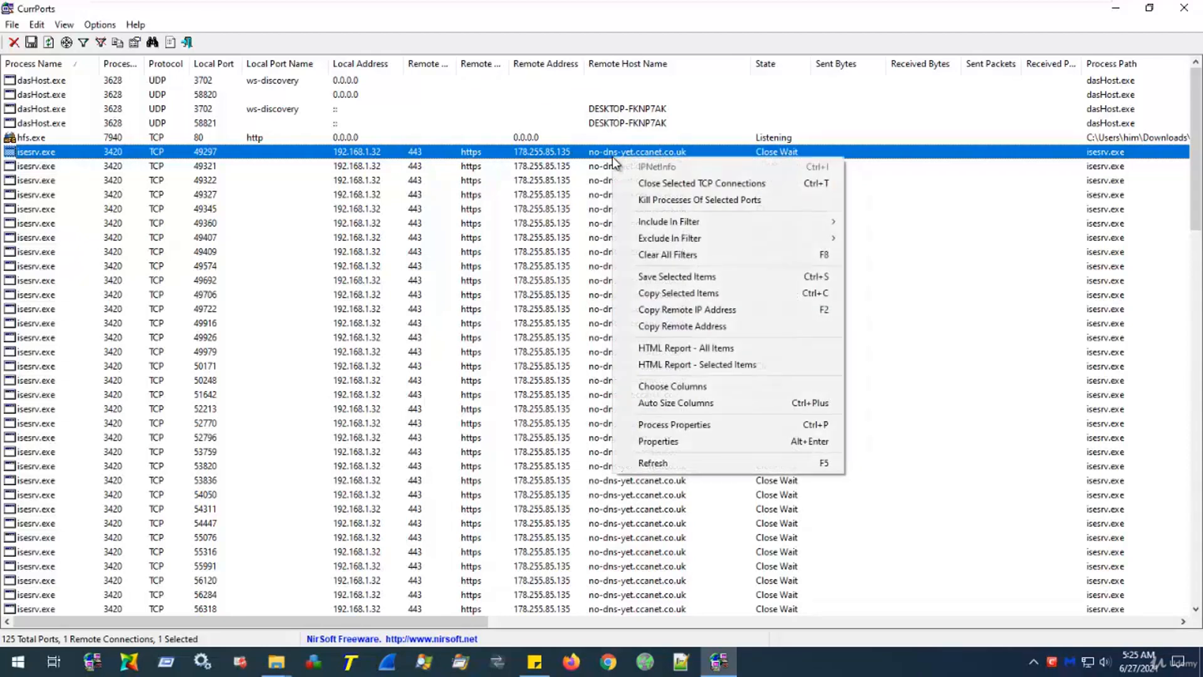
{"action": "mouse_move", "coordinate": [687, 309]}
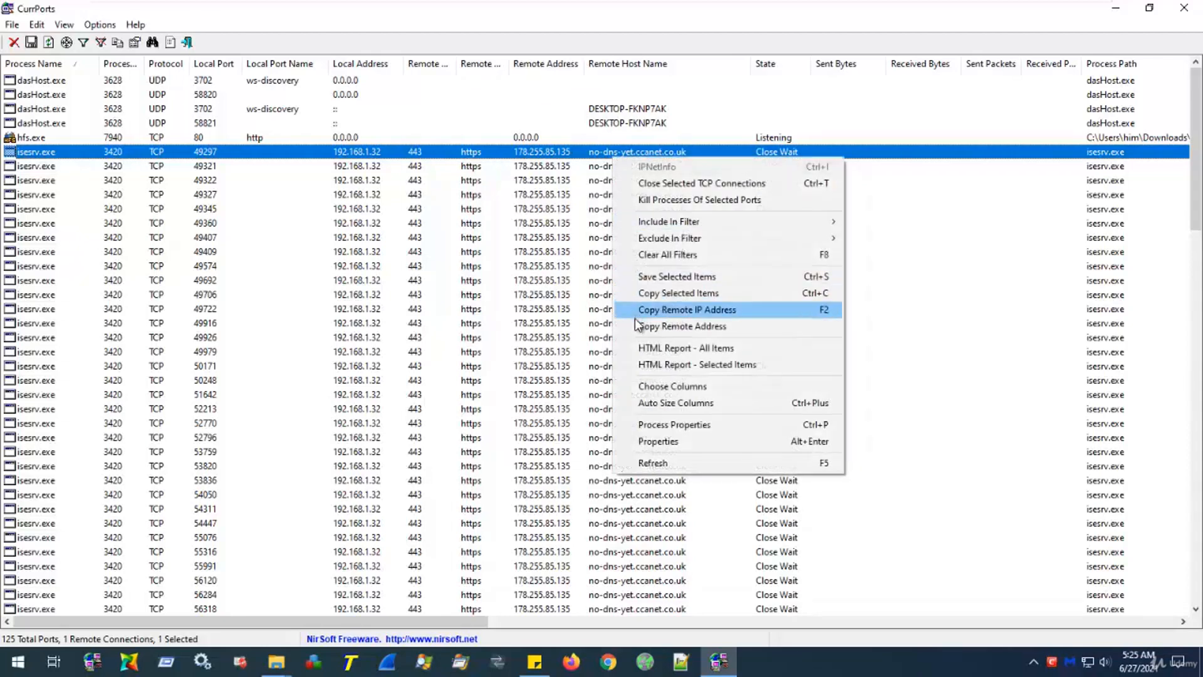
{"action": "mouse_move", "coordinate": [681, 326]}
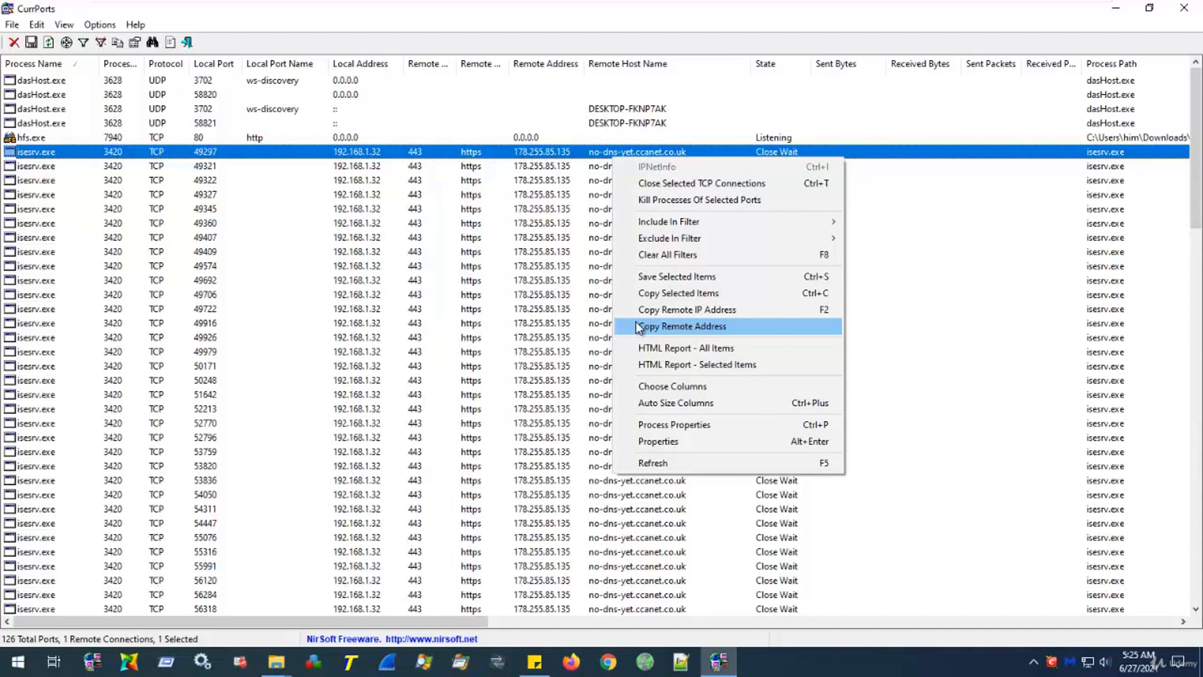
{"action": "left_click", "coordinate": [681, 326]}
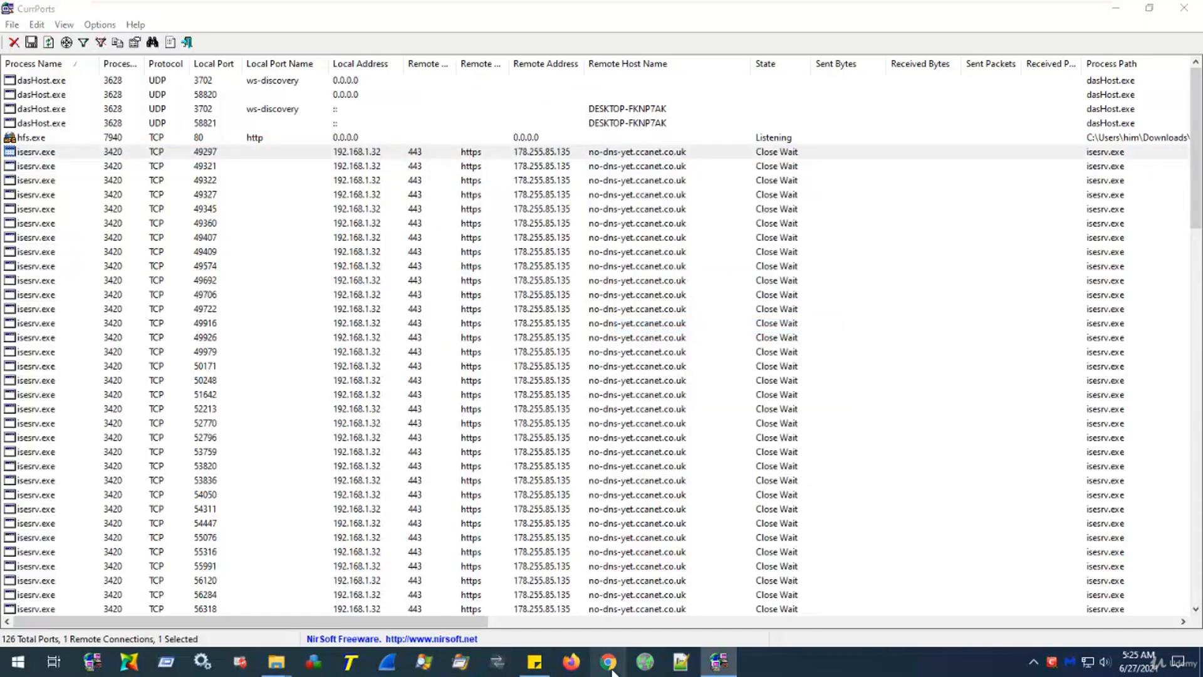
{"action": "mouse_move", "coordinate": [453, 389]}
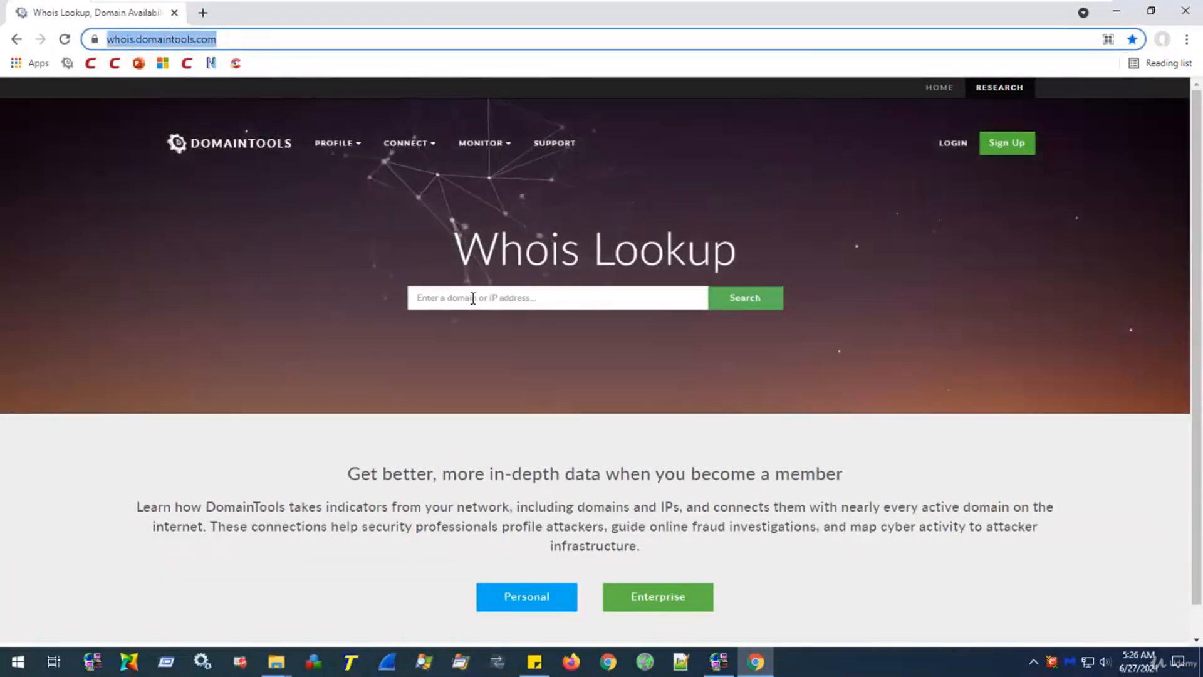
Paste no-dns-yet.ccanet.co.uk into the DomainTools search box and search.
{"action": "left_click", "coordinate": [557, 298]}
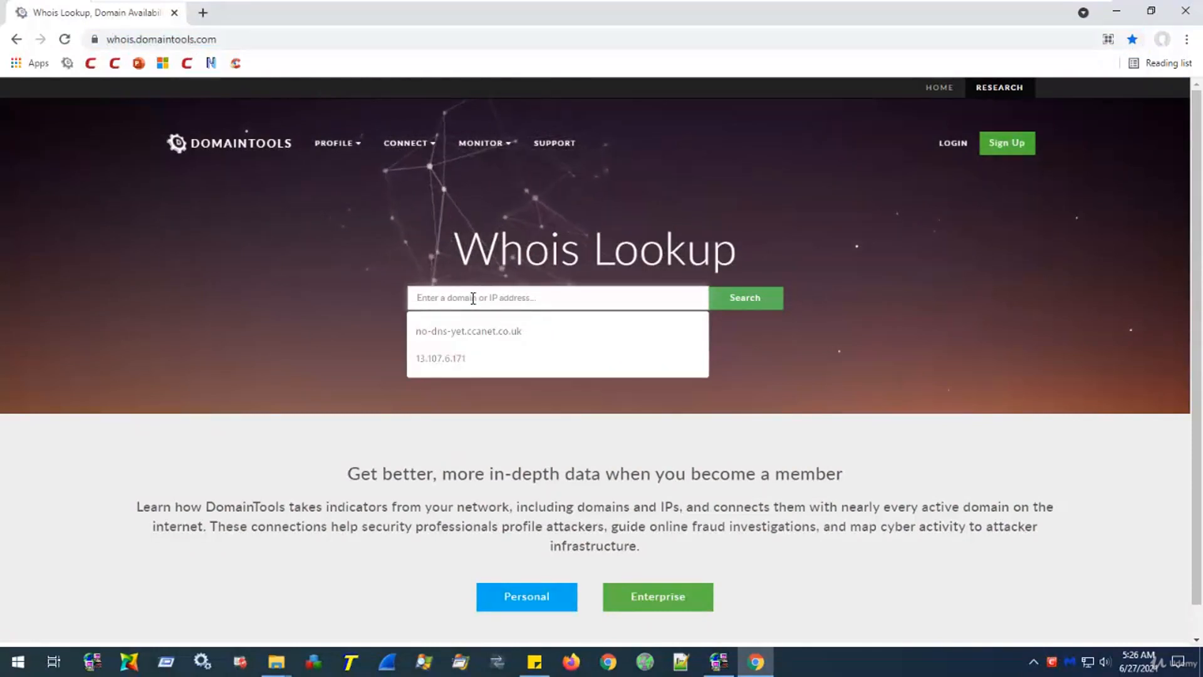
{"action": "left_click", "coordinate": [468, 331]}
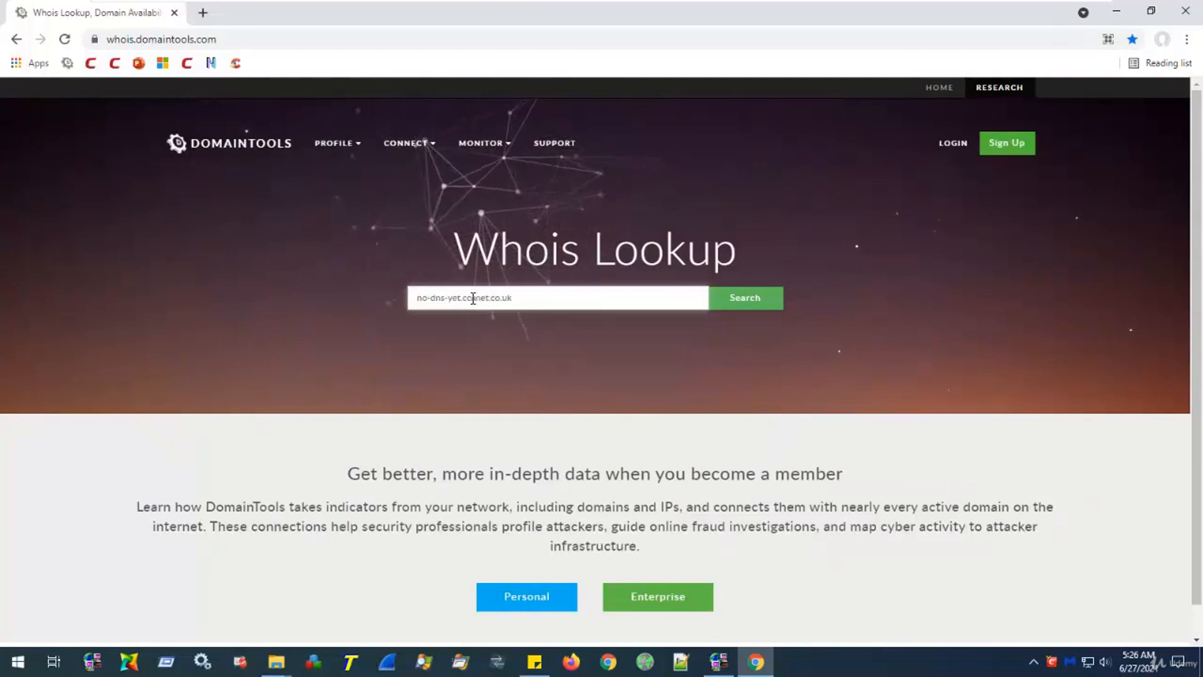
{"action": "left_click", "coordinate": [744, 298]}
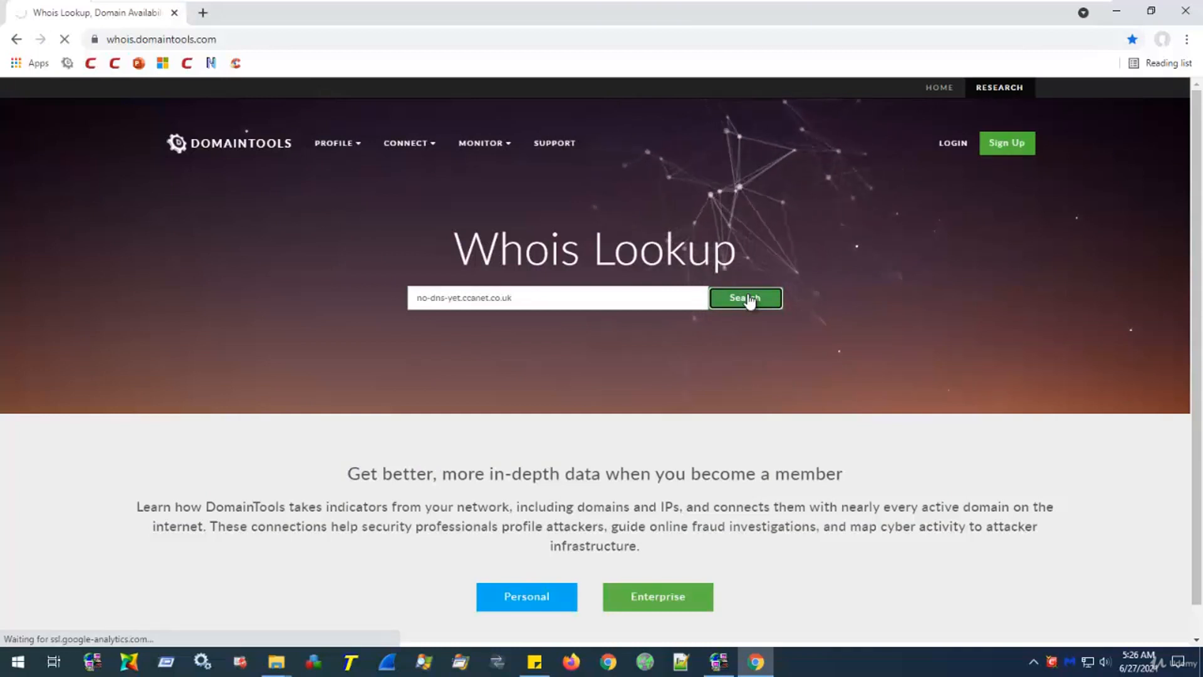
Load the CcAnet.co.uk Whois record showing Comodo Group Inc. as IP host.
{"action": "left_click", "coordinate": [744, 298]}
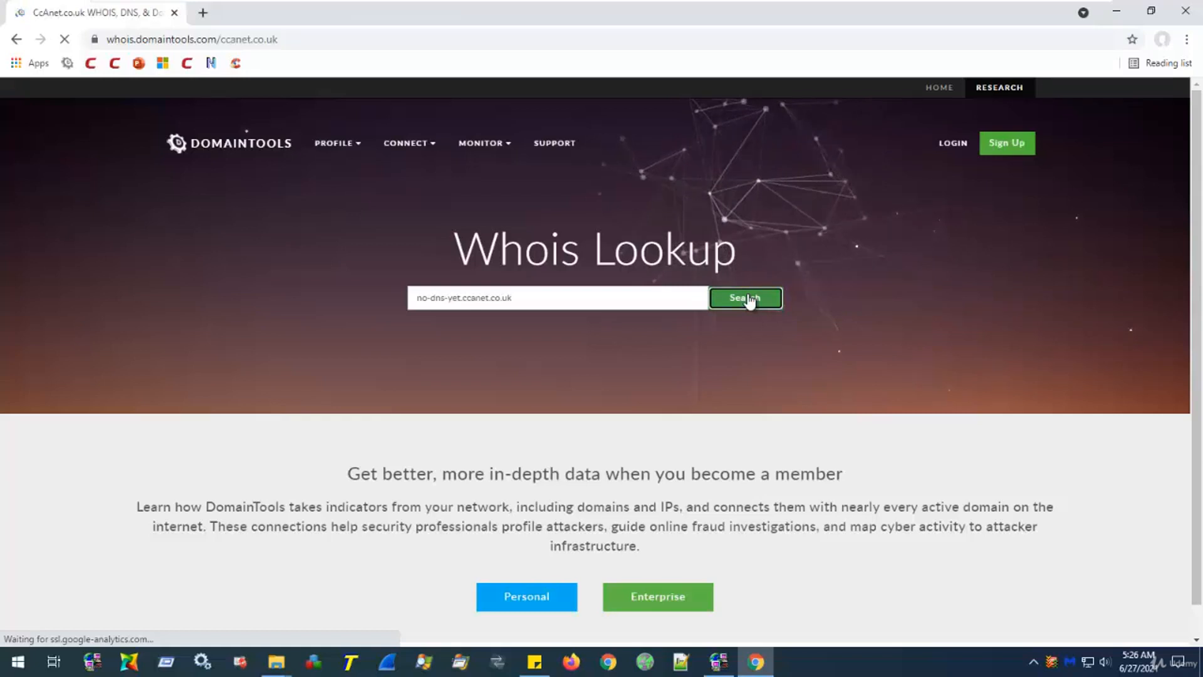
{"action": "left_click", "coordinate": [744, 297]}
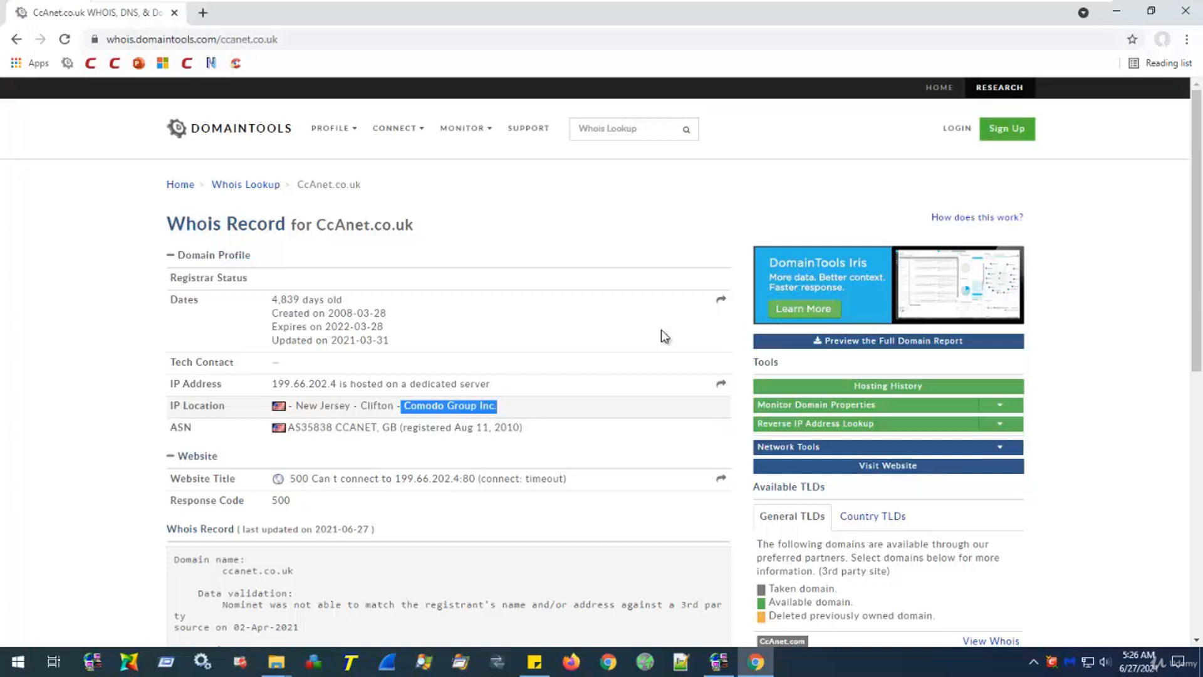
{"action": "mouse_move", "coordinate": [1119, 59]}
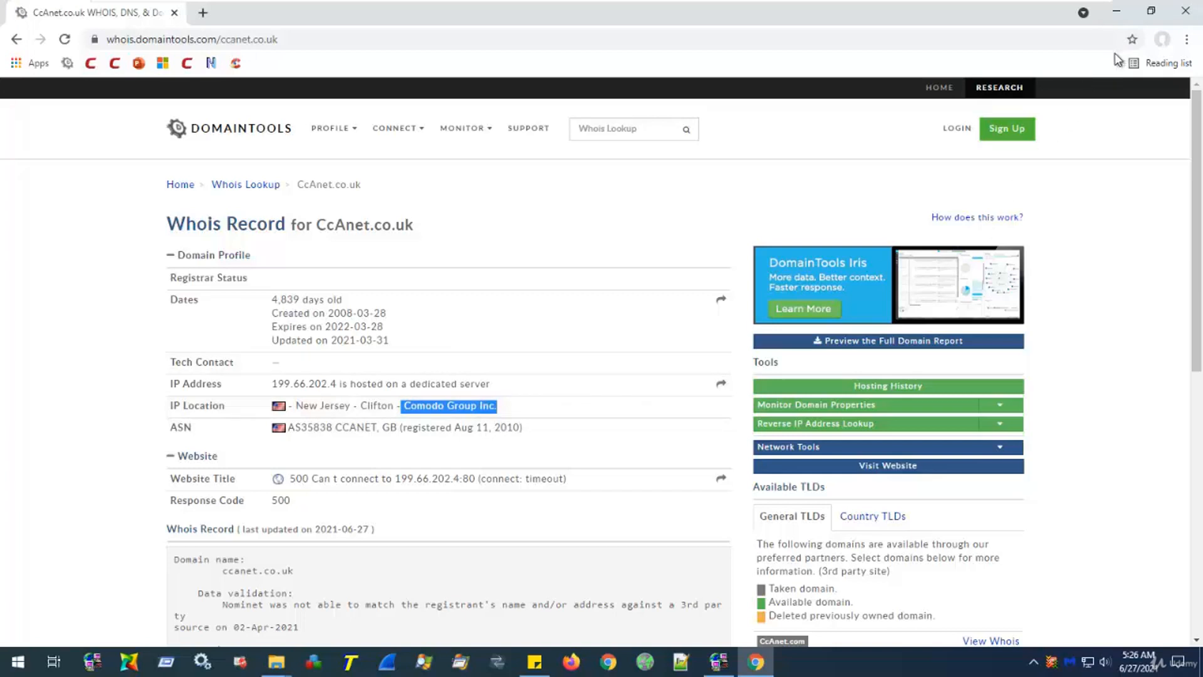